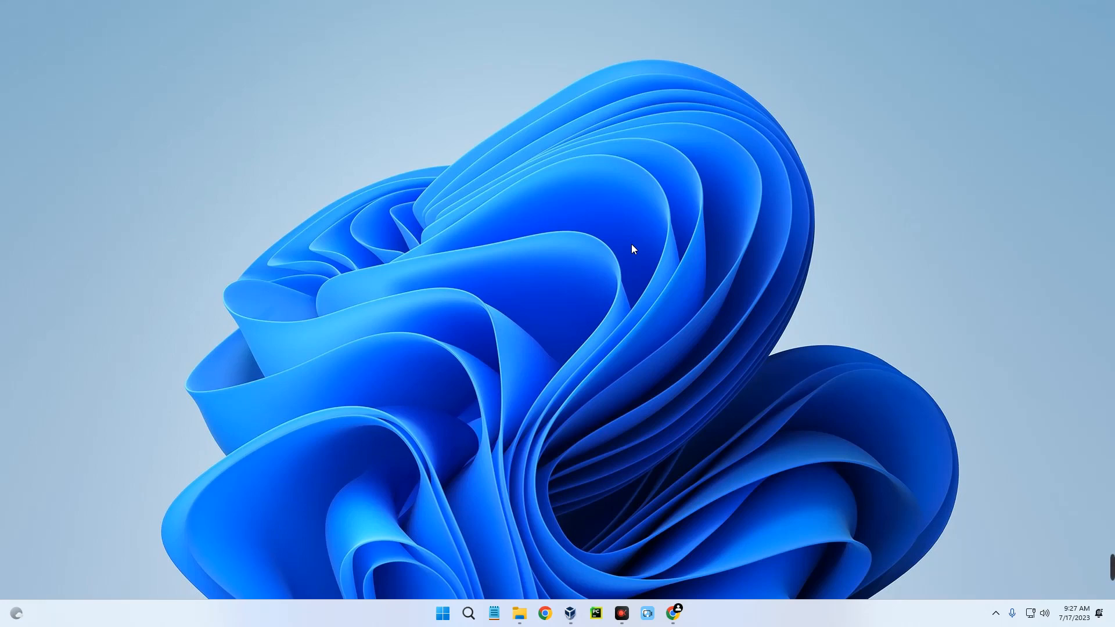
mouse_move(627, 251)
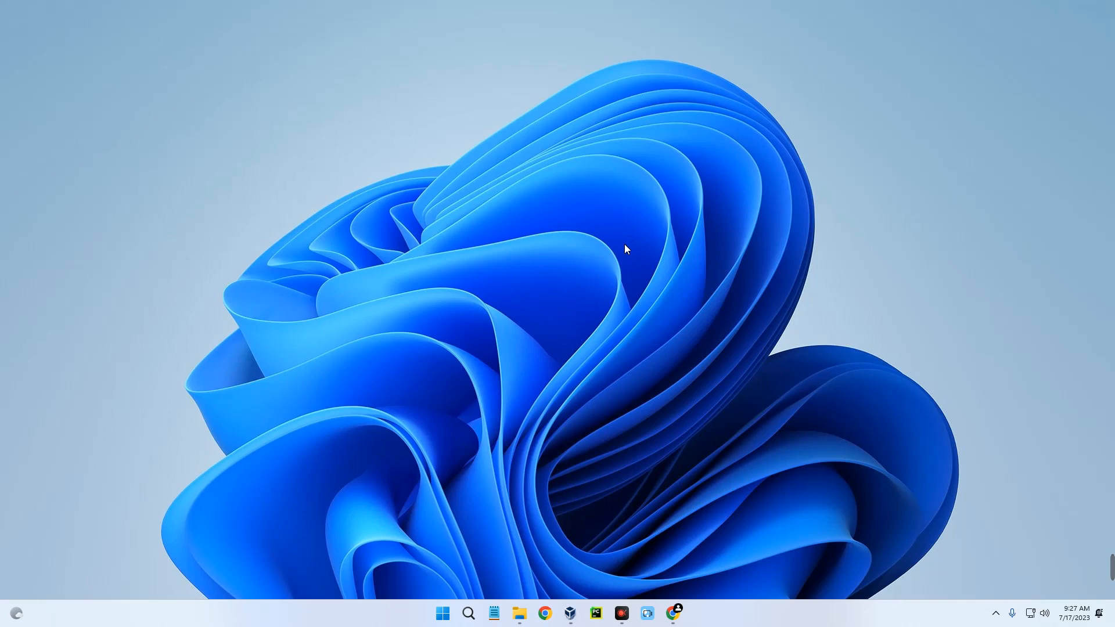
- Search 'virtualbox' in a maximized Chrome window and go to the official virtualbox.org site
click(569, 613)
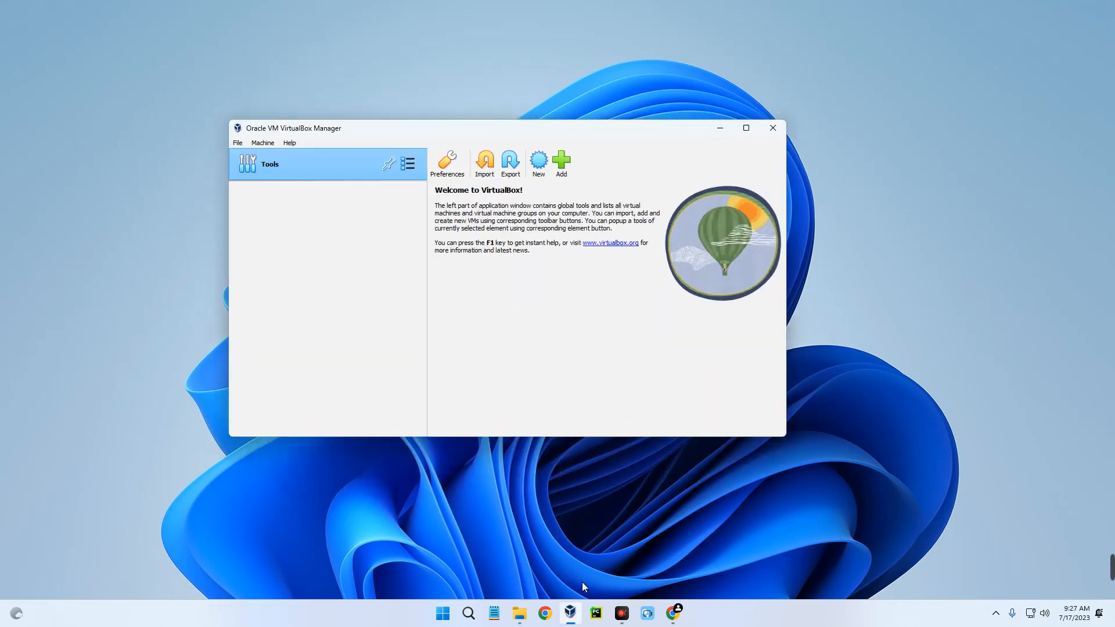
mouse_move(565, 414)
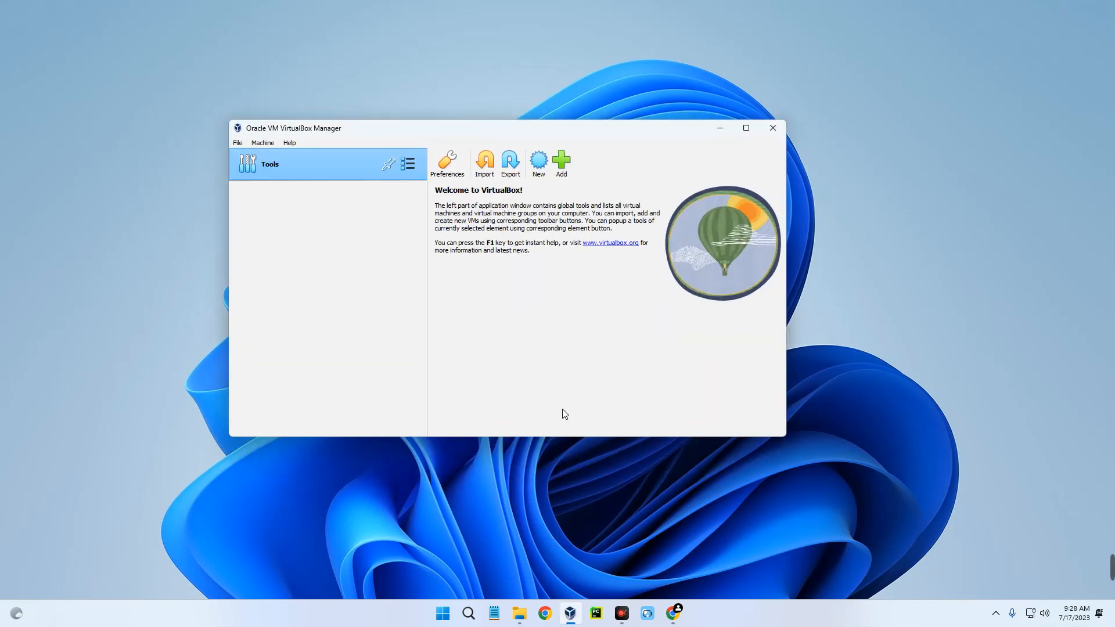
mouse_move(578, 337)
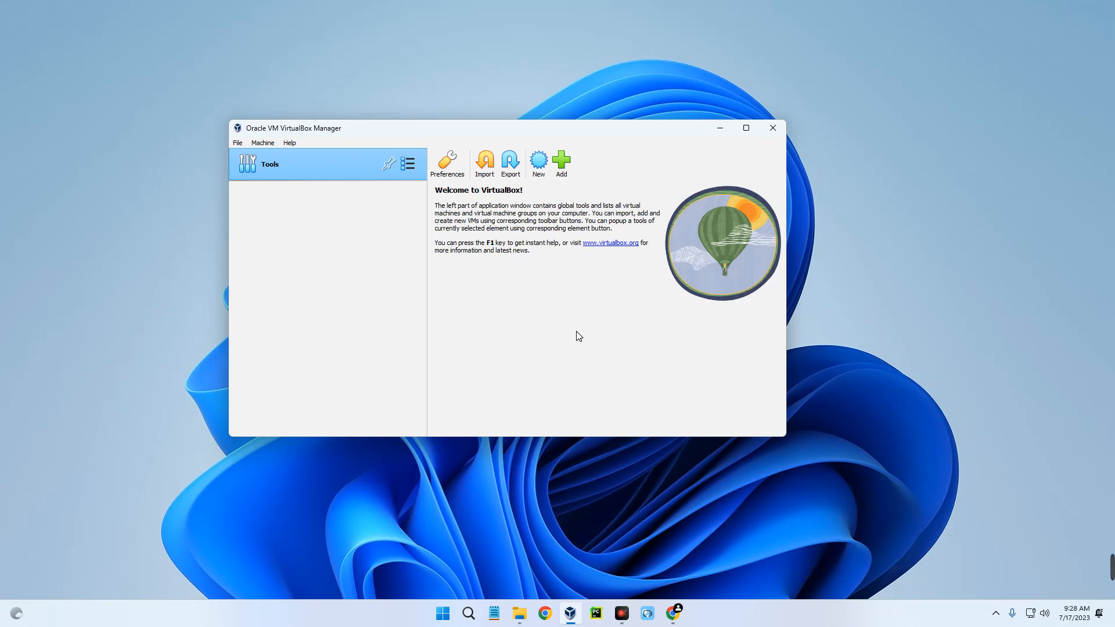
mouse_move(520, 235)
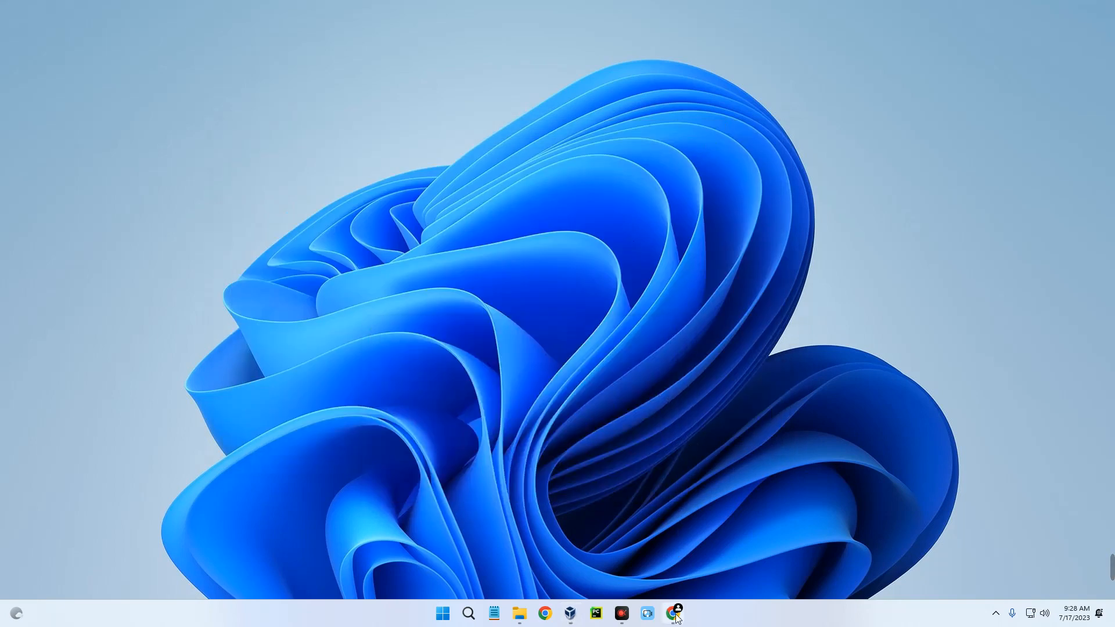
click(674, 614)
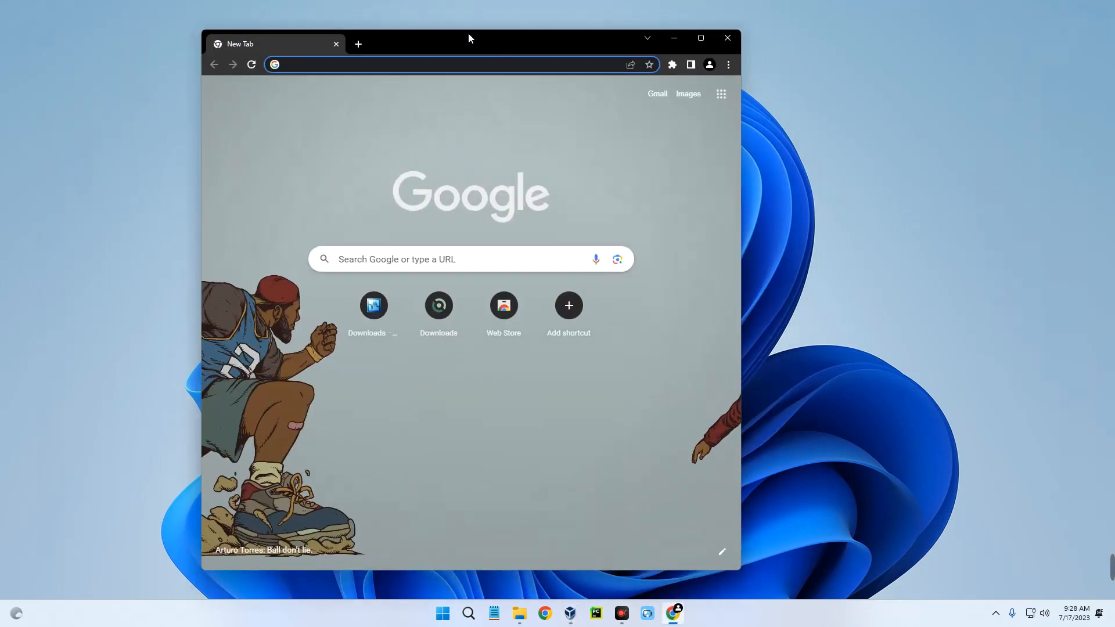
click(700, 37)
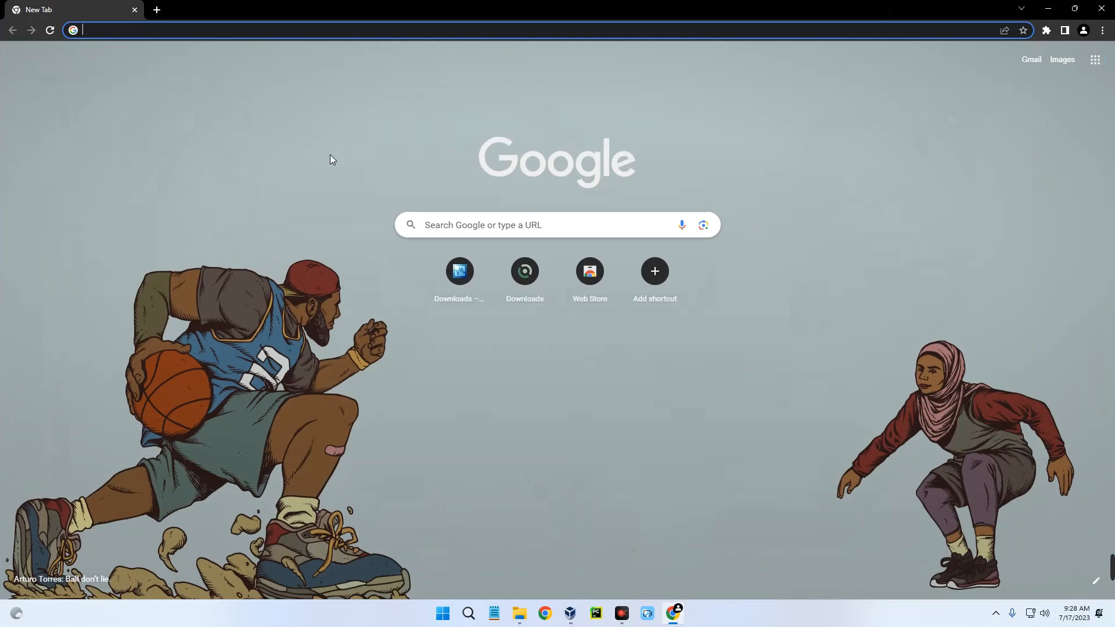
text(virtualbox)
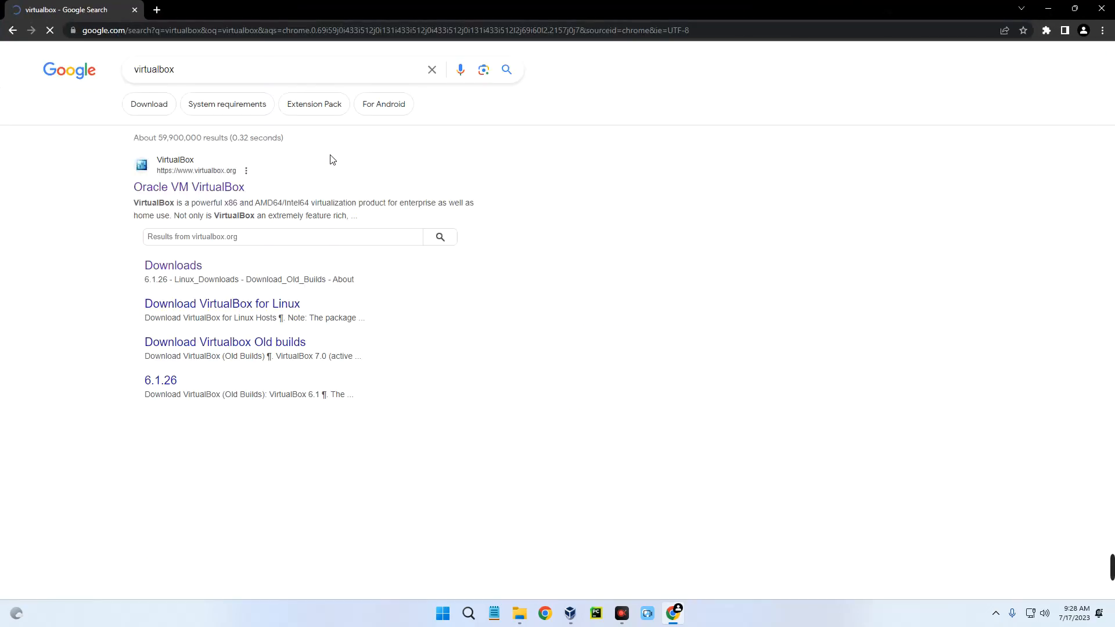
click(188, 187)
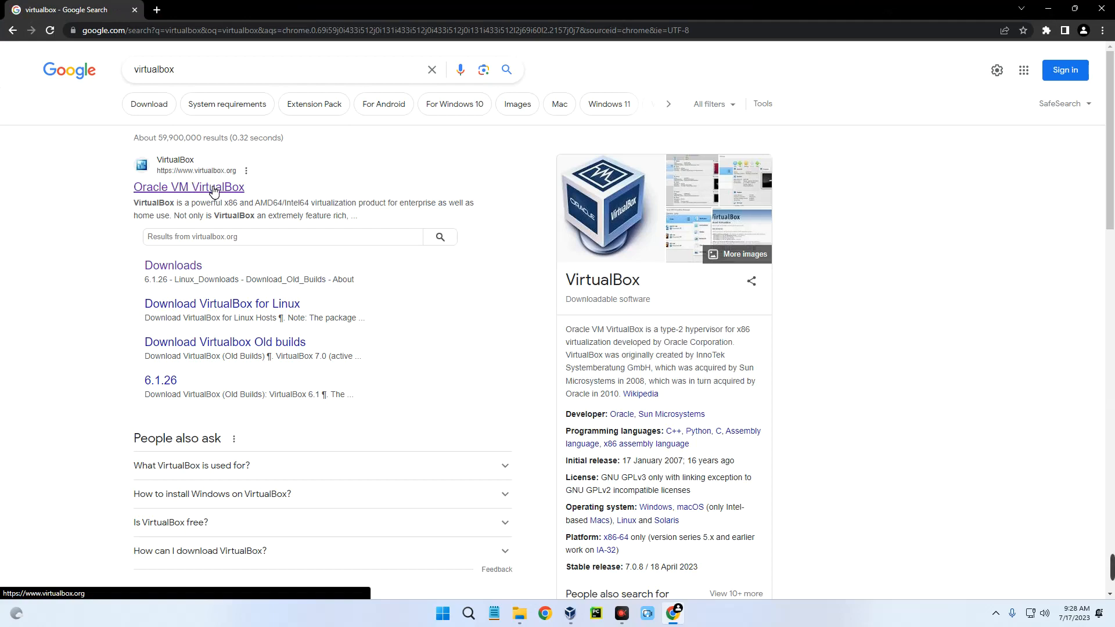
click(188, 187)
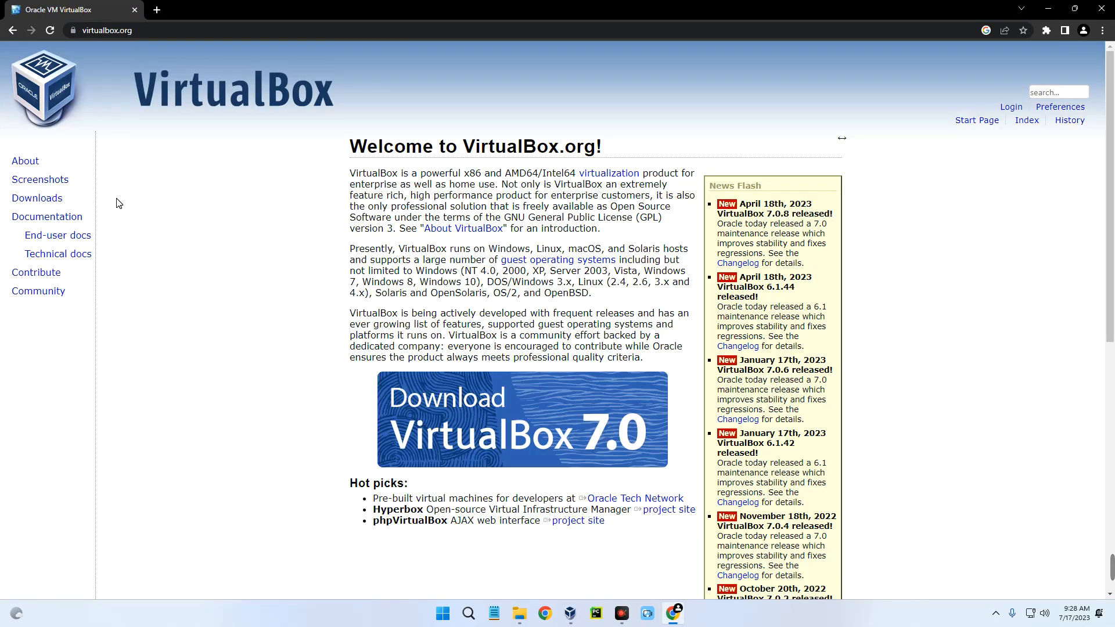
- From the Downloads page start the Windows hosts installer download, then pause and cancel it
click(36, 197)
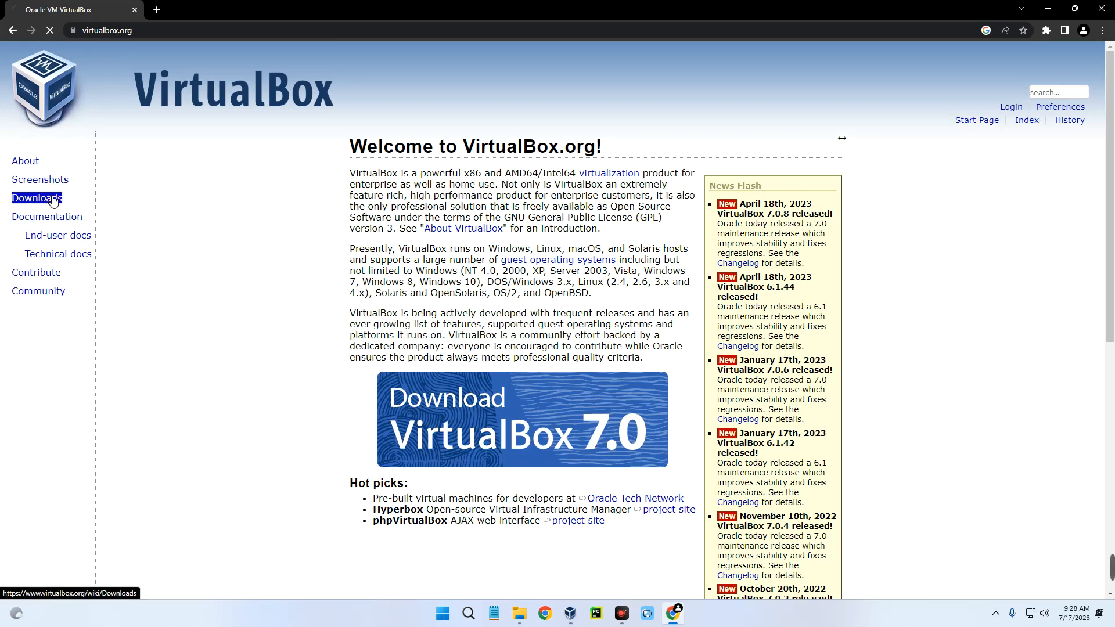
click(36, 198)
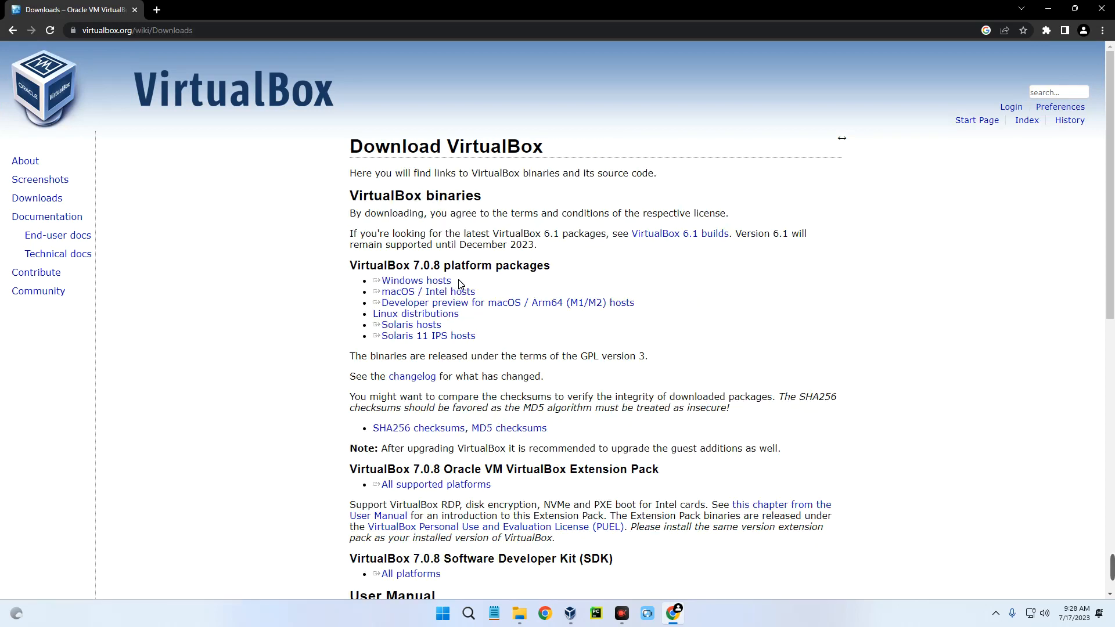
double_click(415, 280)
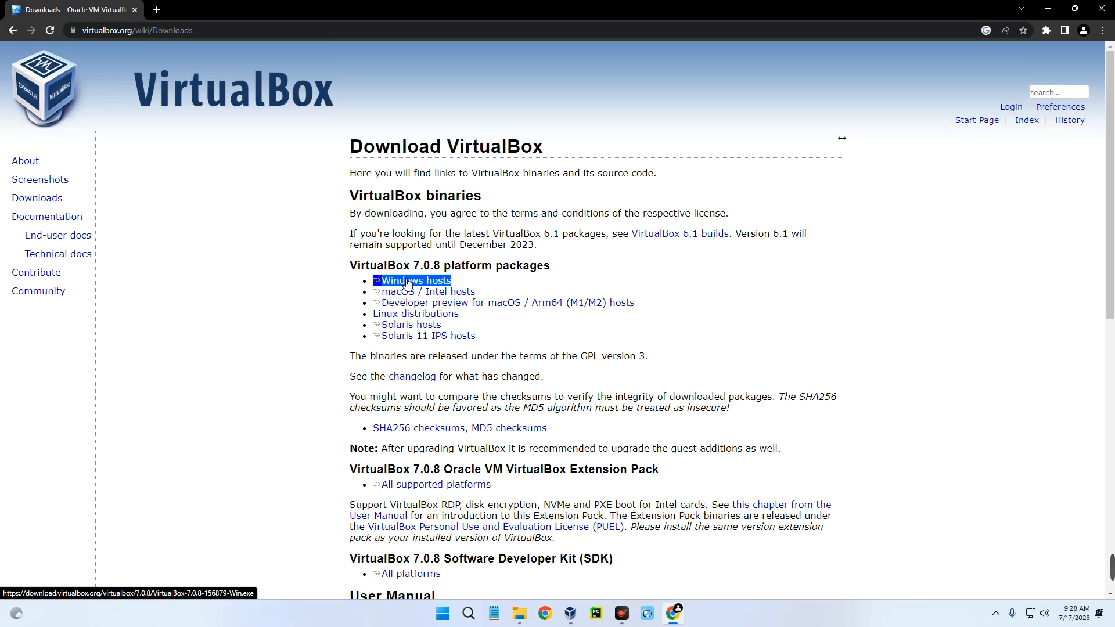
click(414, 279)
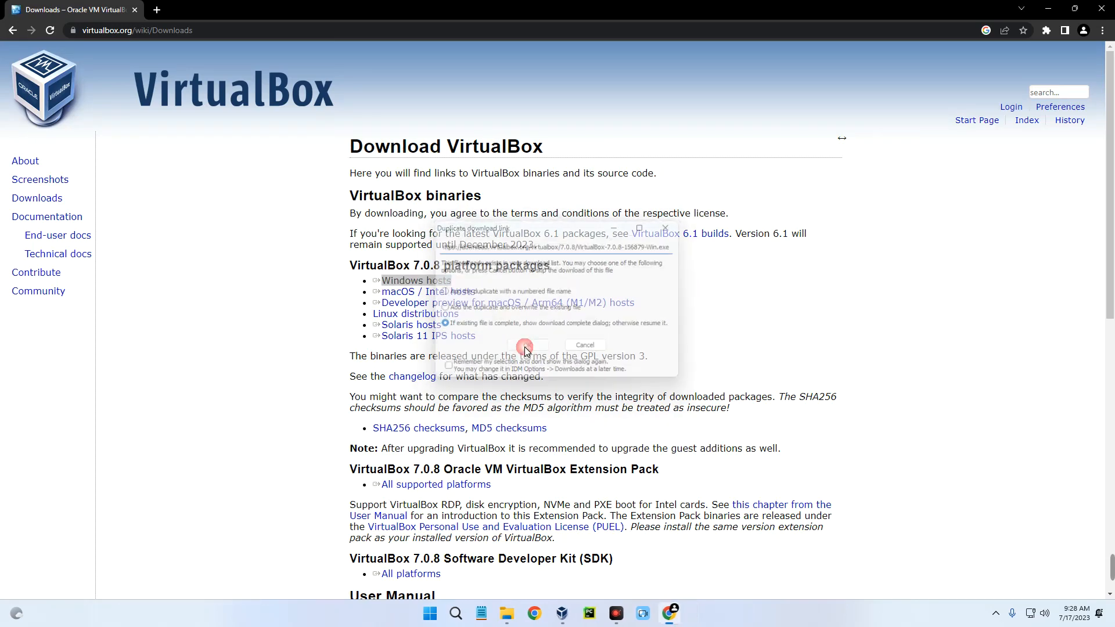
click(523, 347)
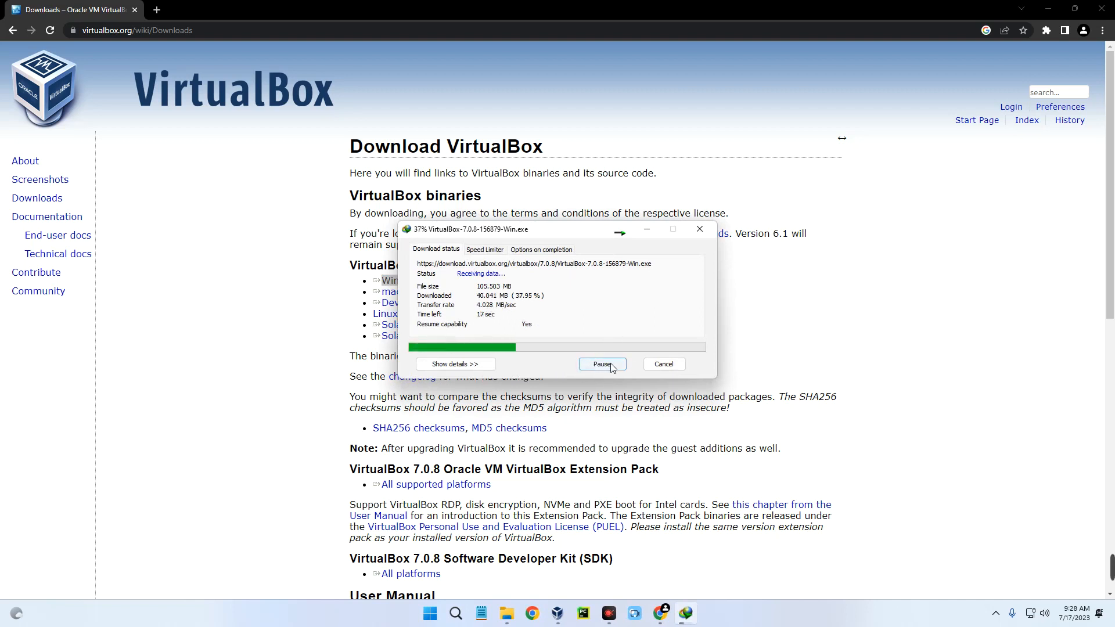
click(602, 363)
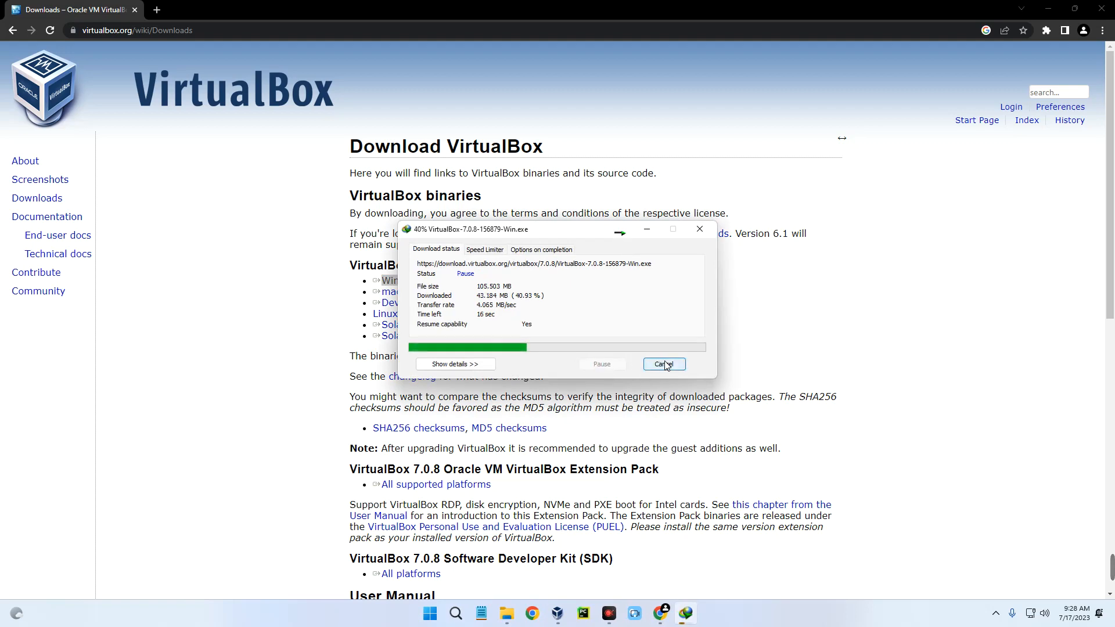
click(665, 363)
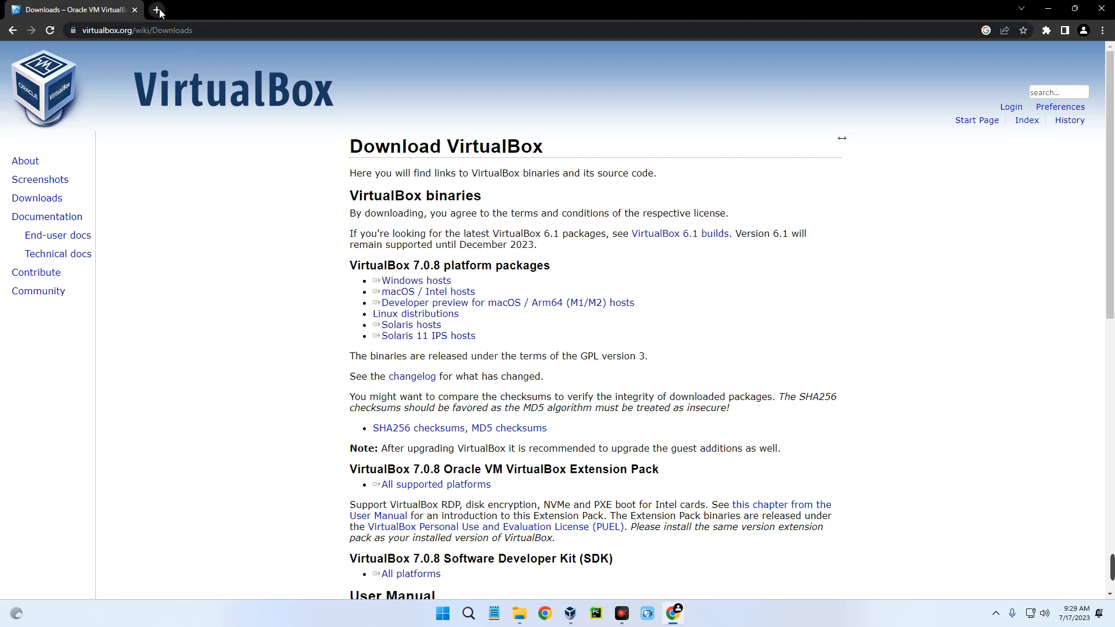
- In a new tab search 'pepp', go to the Peppermint OS site and its download guide
click(158, 11)
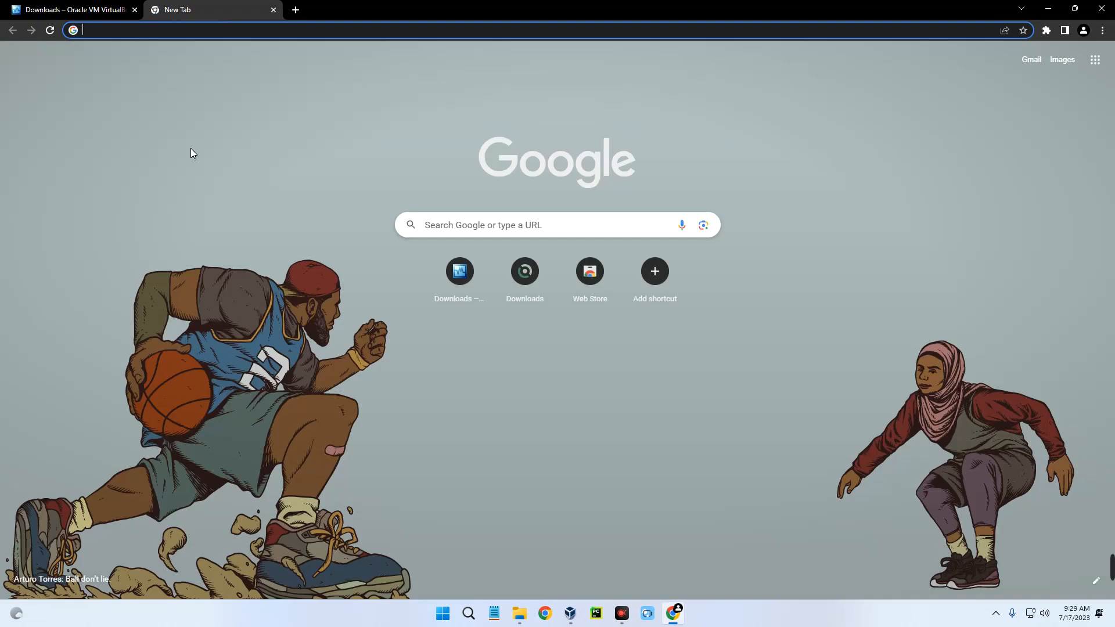
text(pepp)
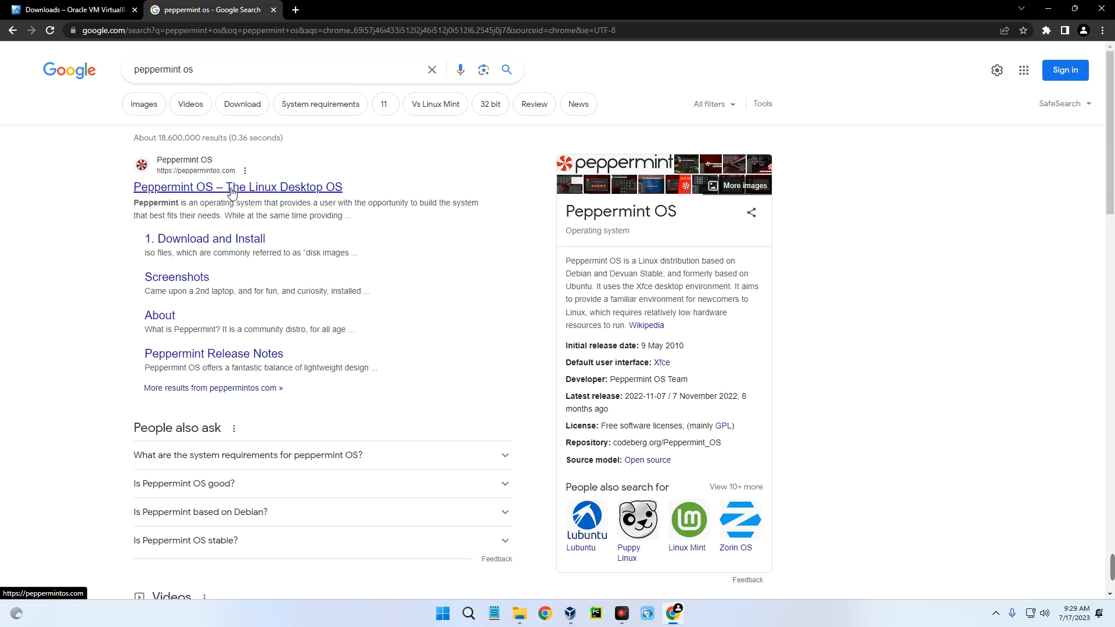
click(231, 187)
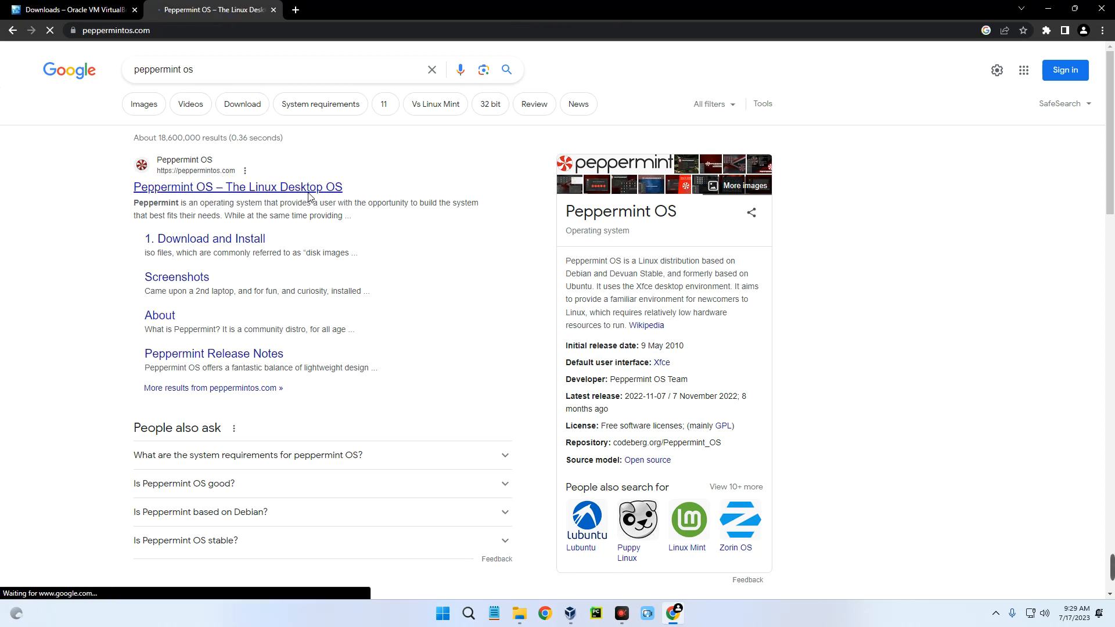
click(237, 187)
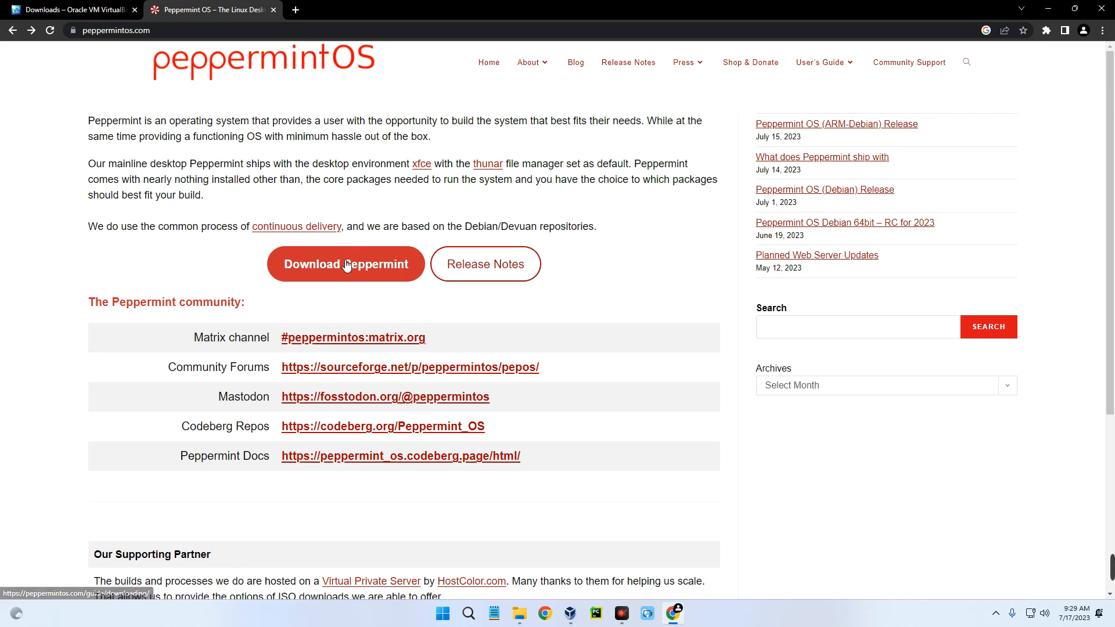
click(346, 265)
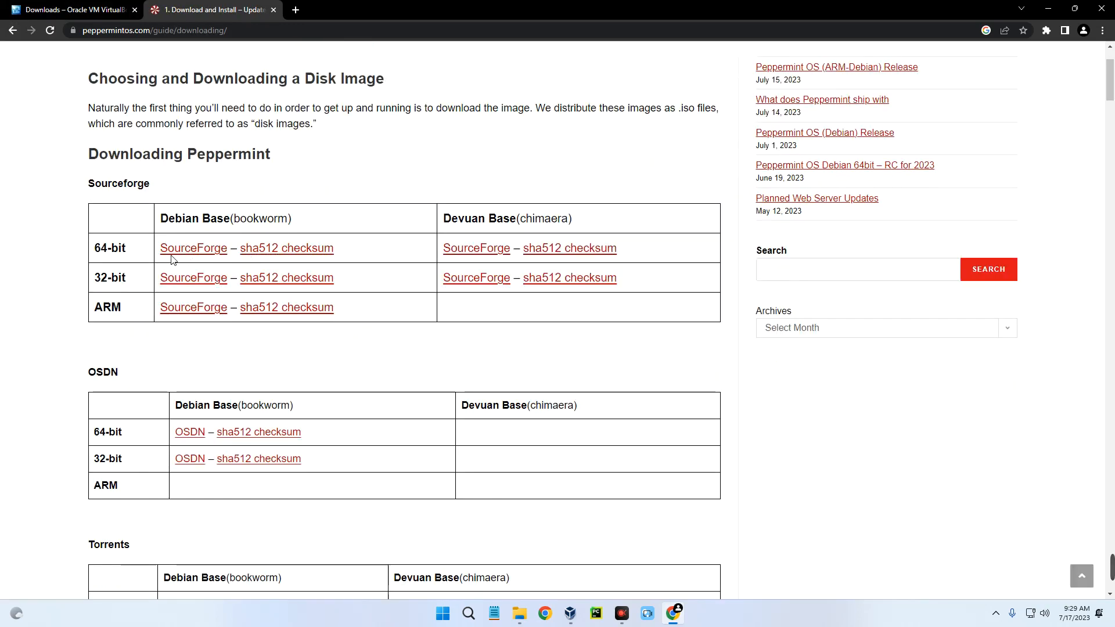
mouse_move(192, 247)
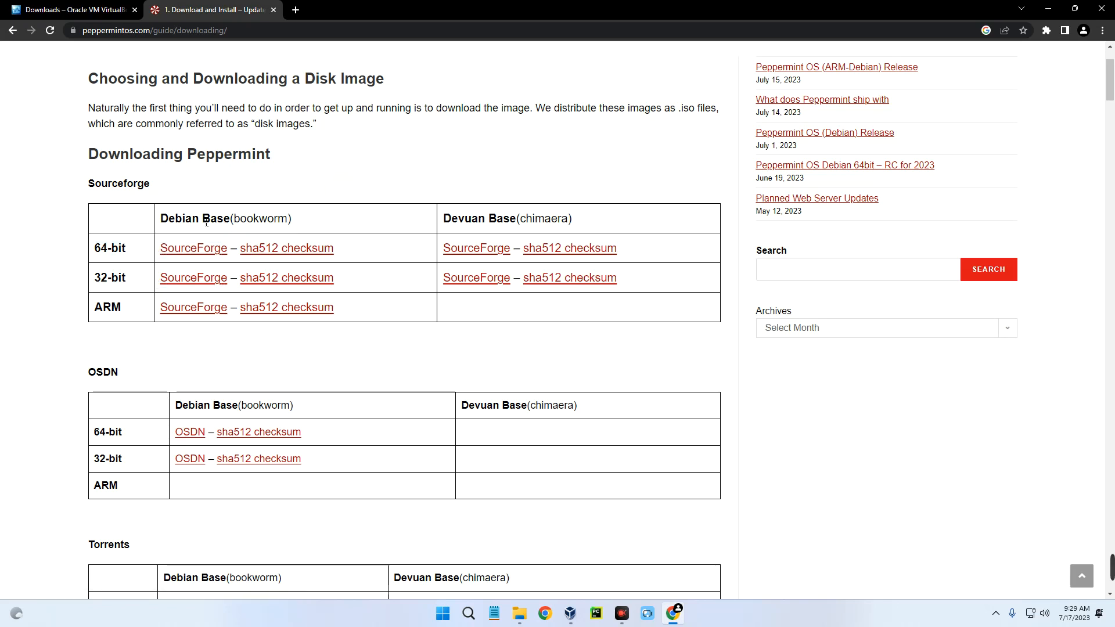
mouse_move(192, 251)
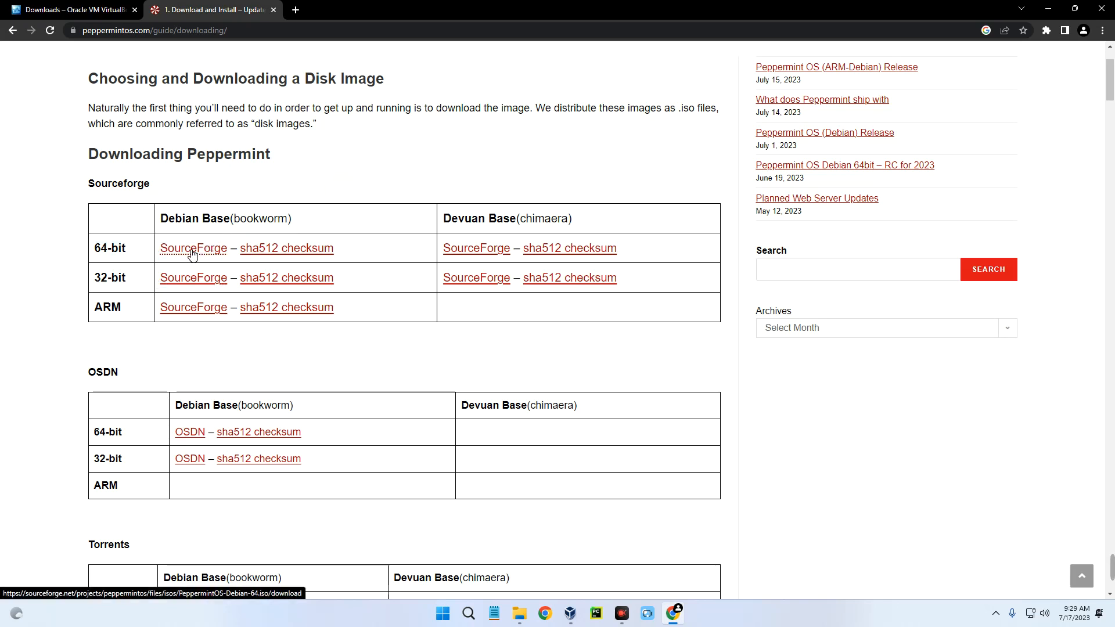
- Start the PeppermintOS Debian 64-bit ISO download from SourceForge
click(193, 247)
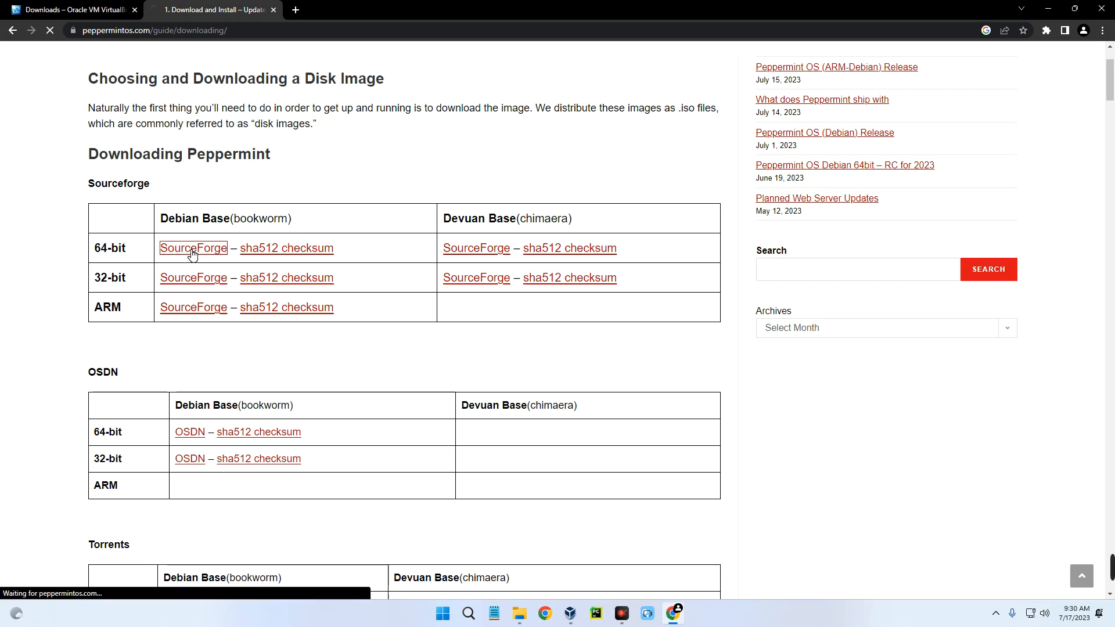
click(193, 247)
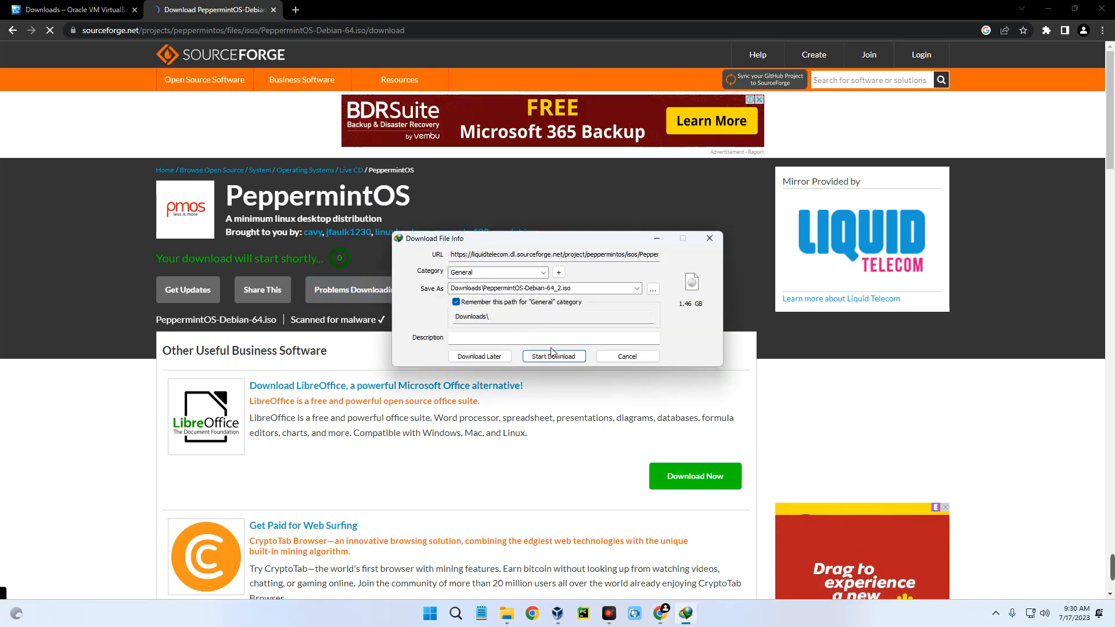
click(553, 356)
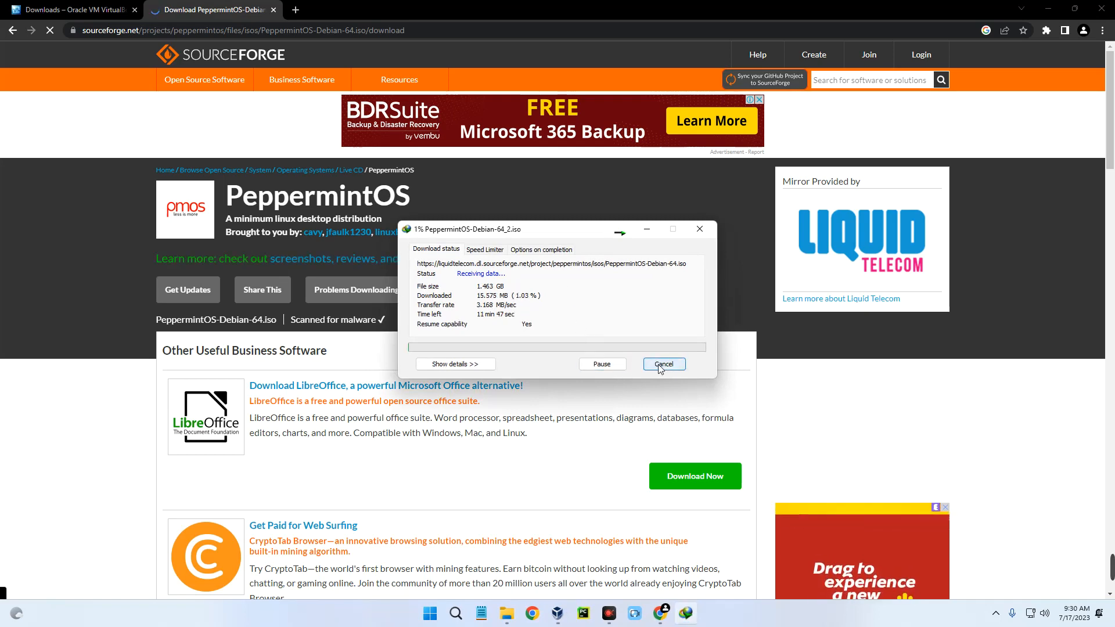
click(663, 363)
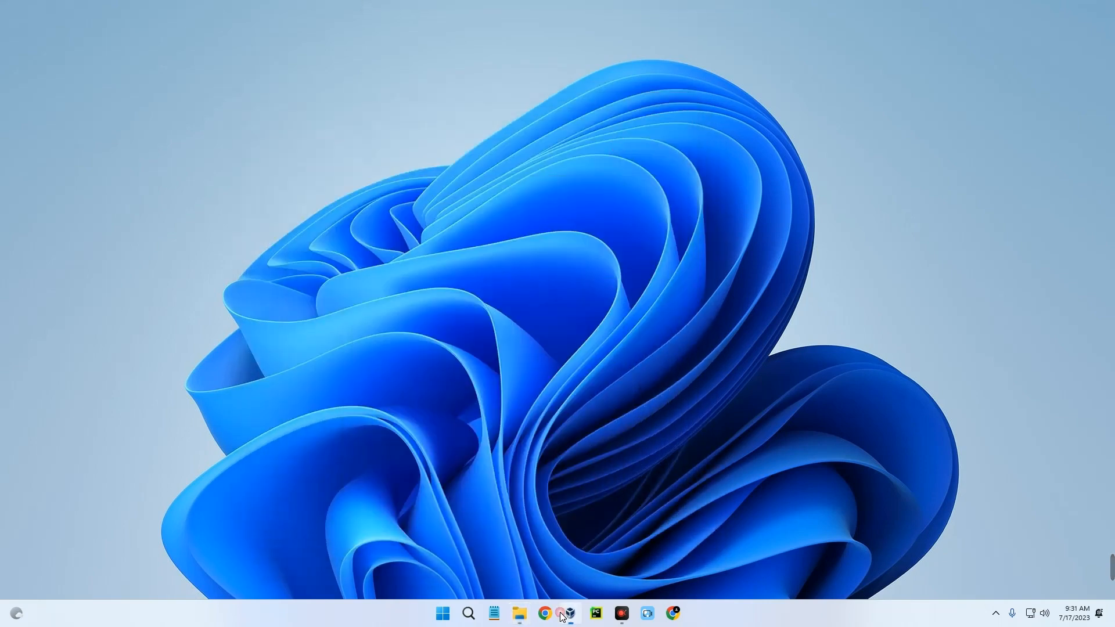
- Start a new VirtualBox machine named Peppermint and choose its Linux, Ubuntu (64-bit) version
click(571, 614)
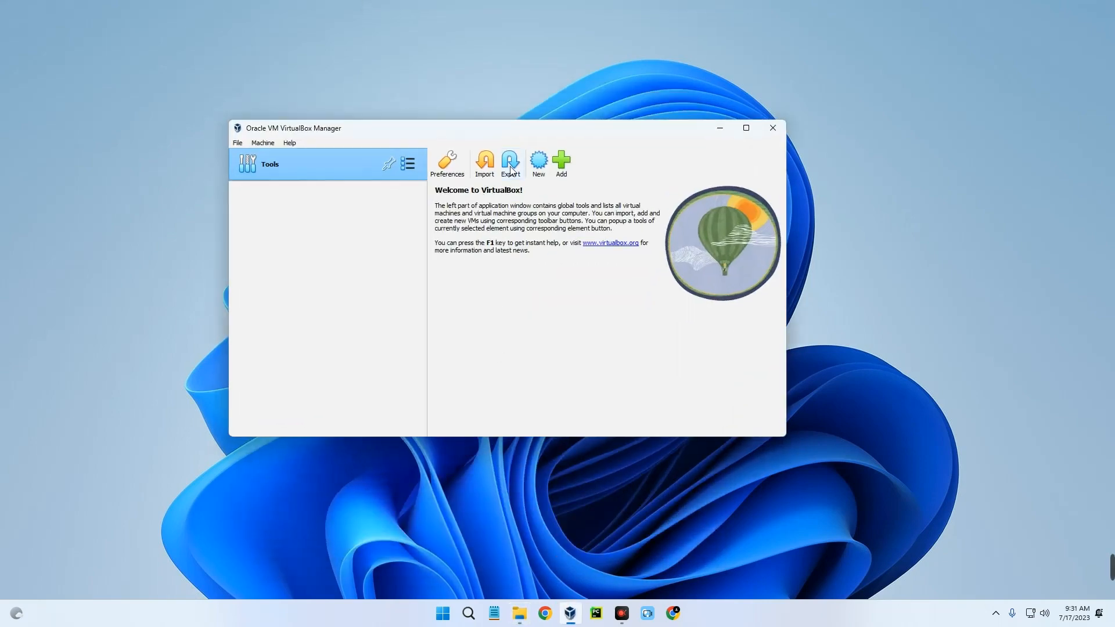
click(537, 159)
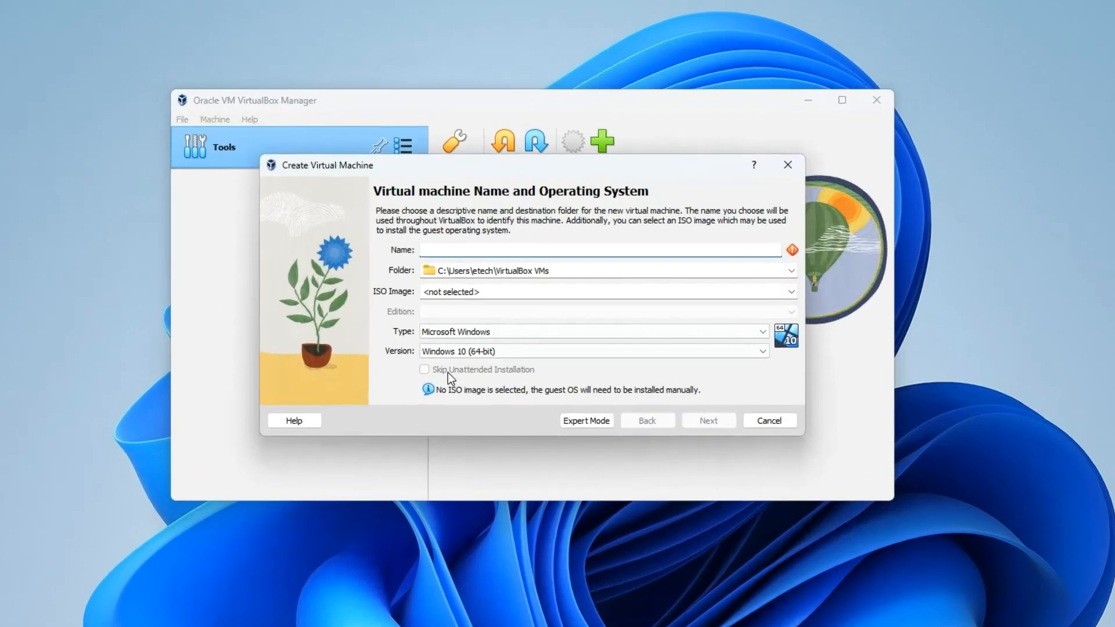
text(Peppermint)
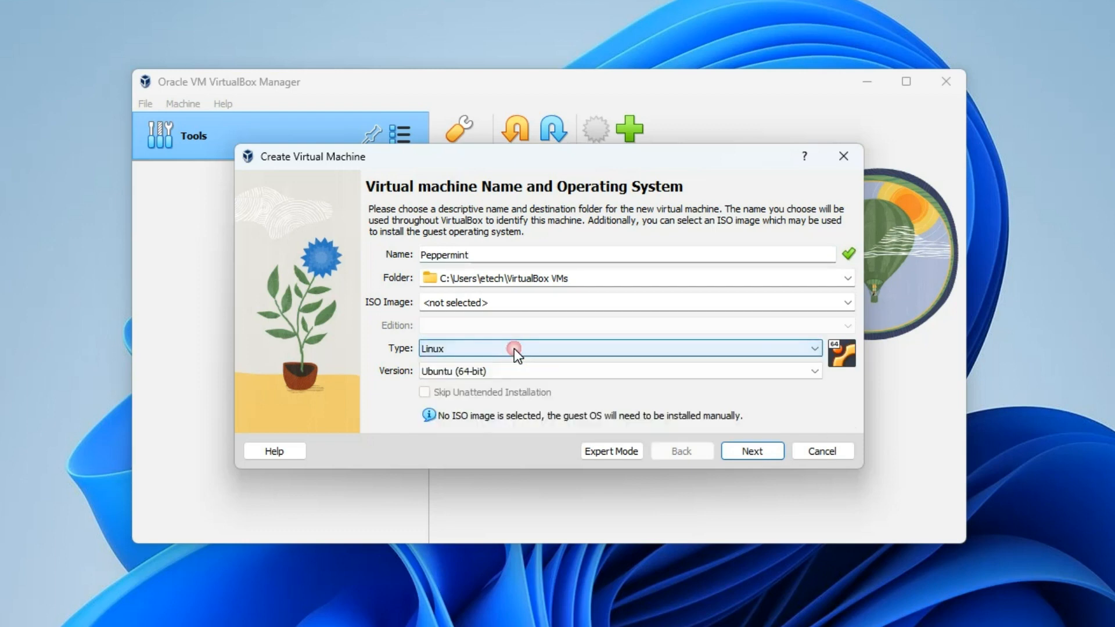
click(811, 372)
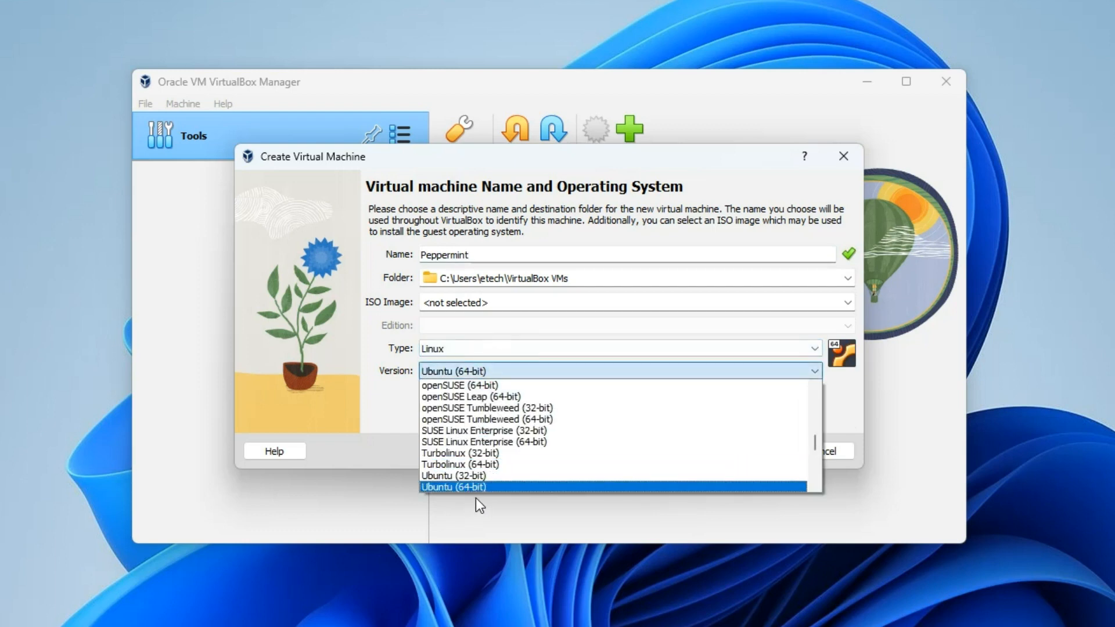
mouse_move(492, 498)
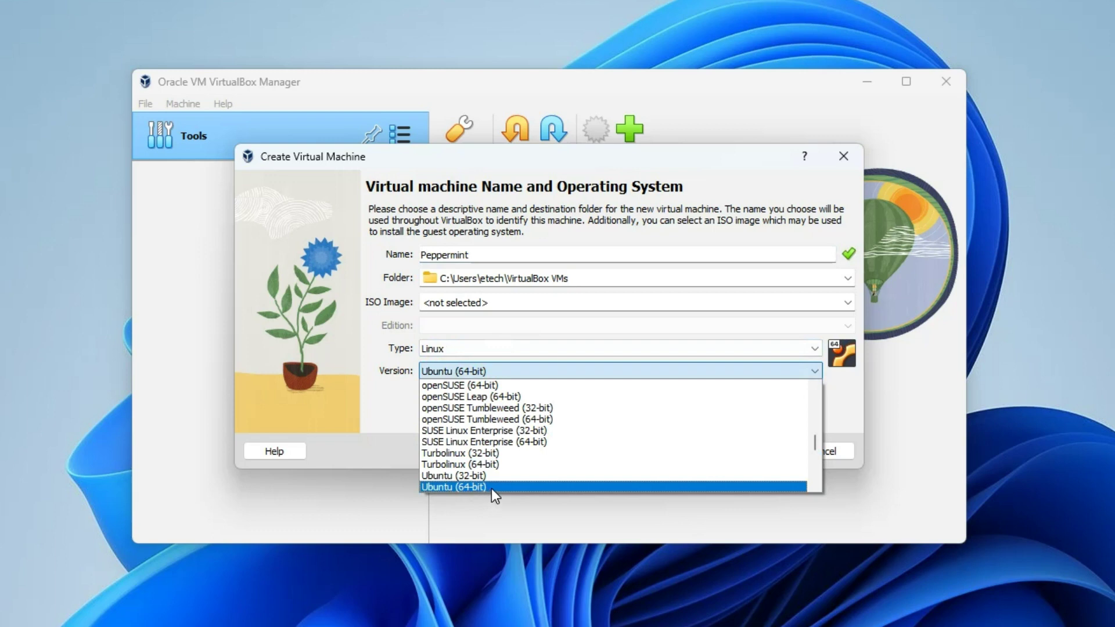
- On the hardware page set the base memory slider to 4372 MB and processors to 3
click(753, 451)
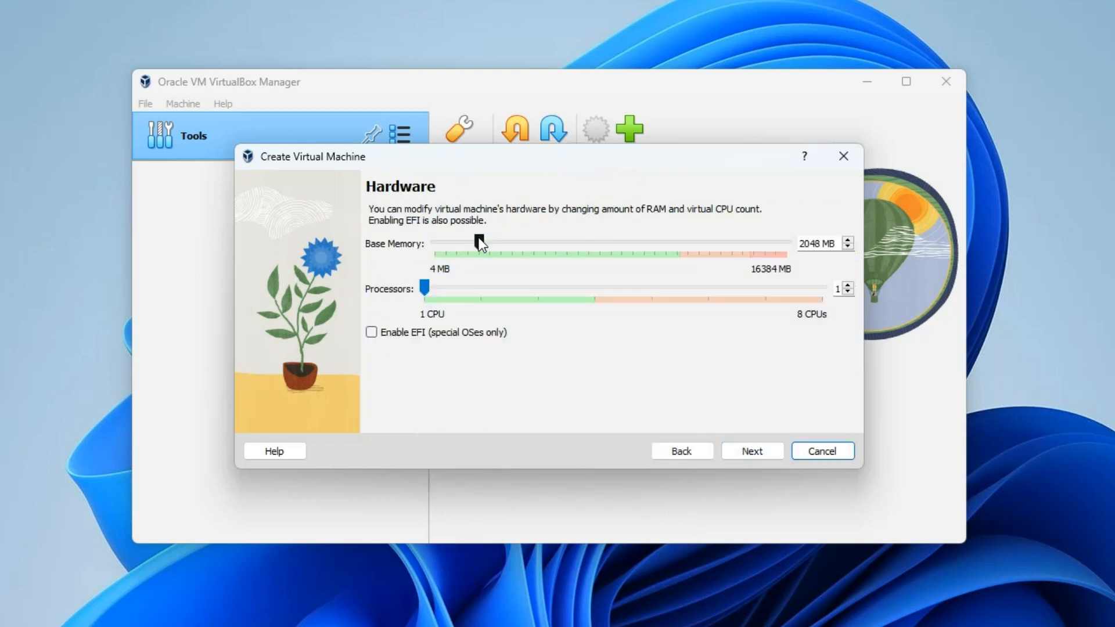
drag(477, 243, 442, 249)
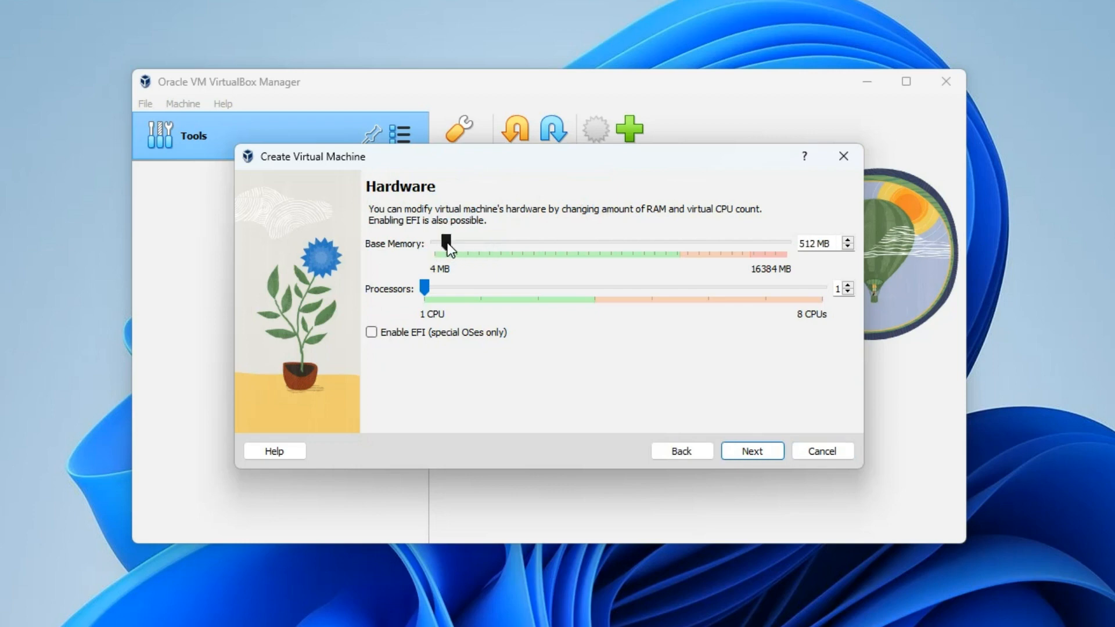
drag(446, 242, 459, 243)
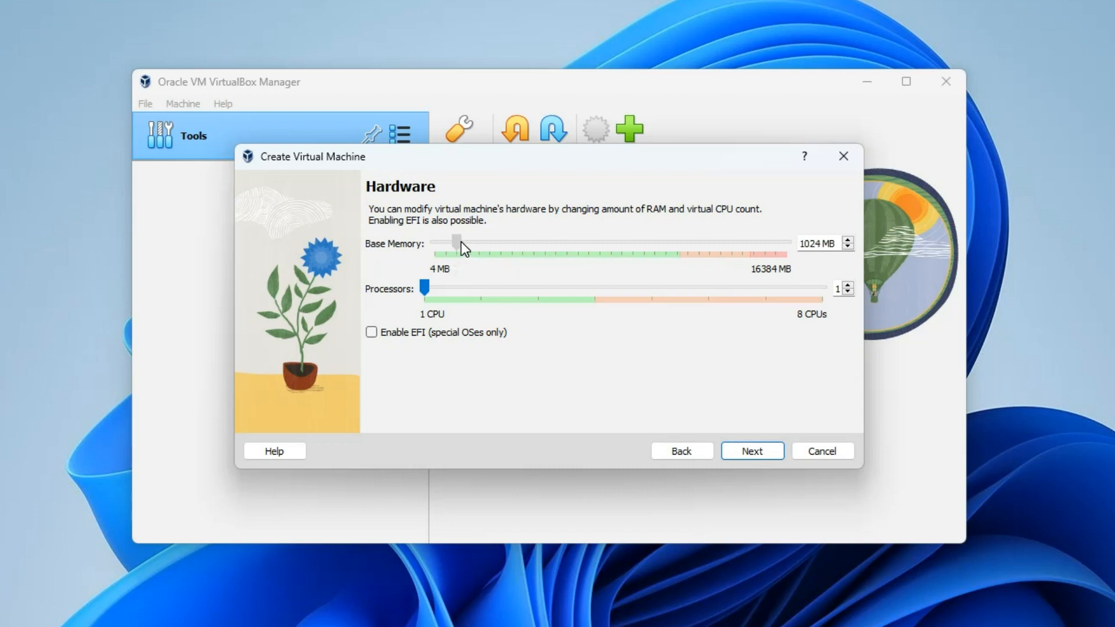
drag(455, 243, 523, 243)
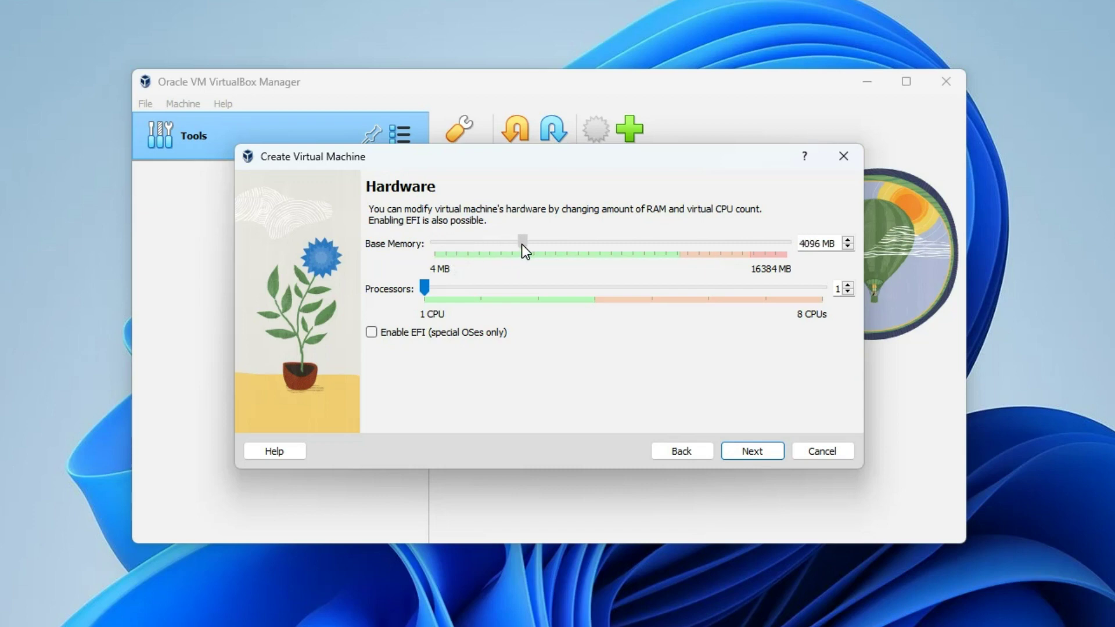
drag(522, 239, 527, 239)
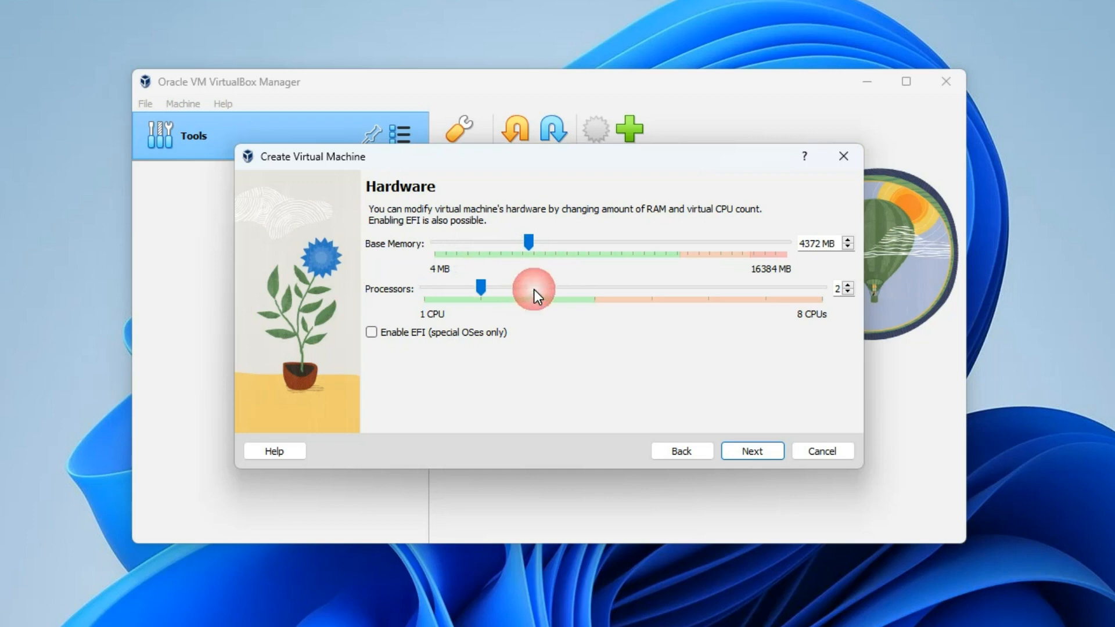
drag(480, 288, 536, 288)
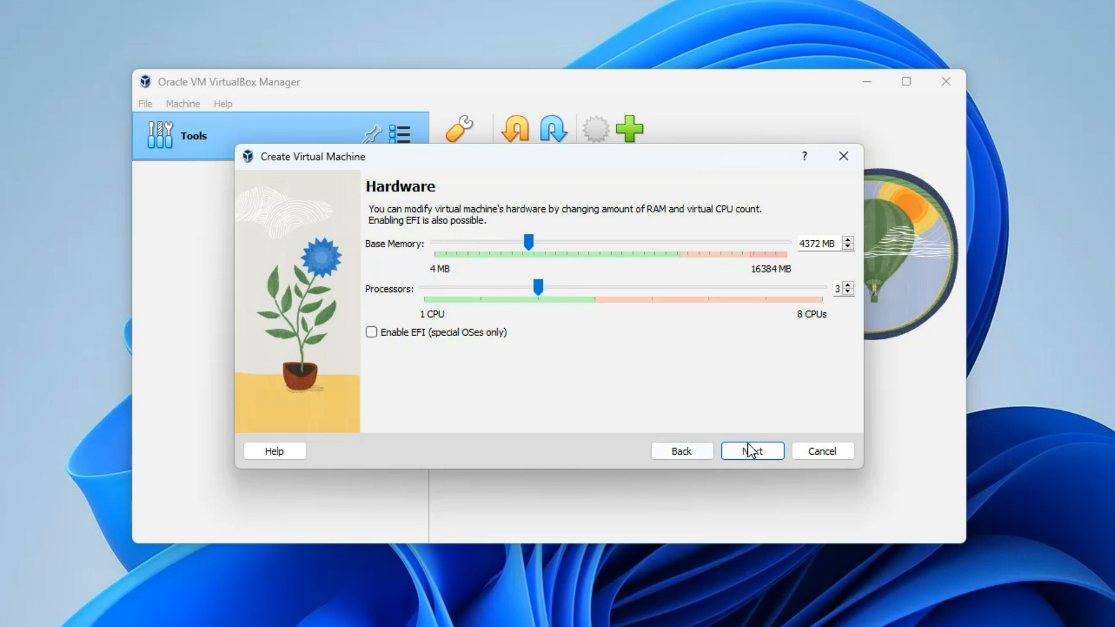
- Keep the default 25 GB virtual hard disk and finish creating the Peppermint machine
click(753, 451)
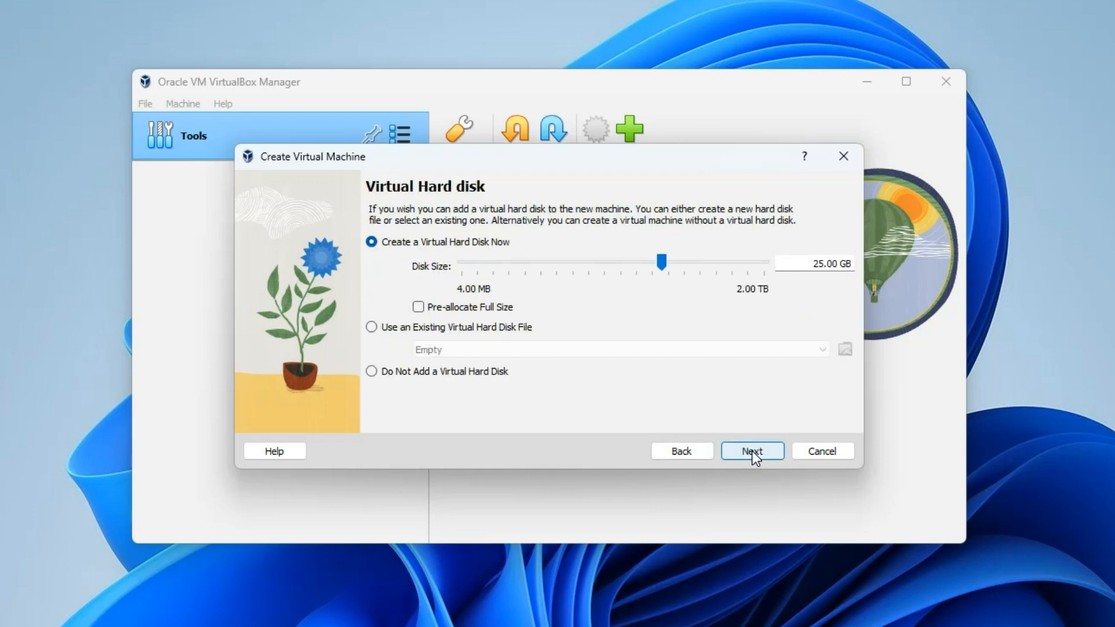
mouse_move(660, 265)
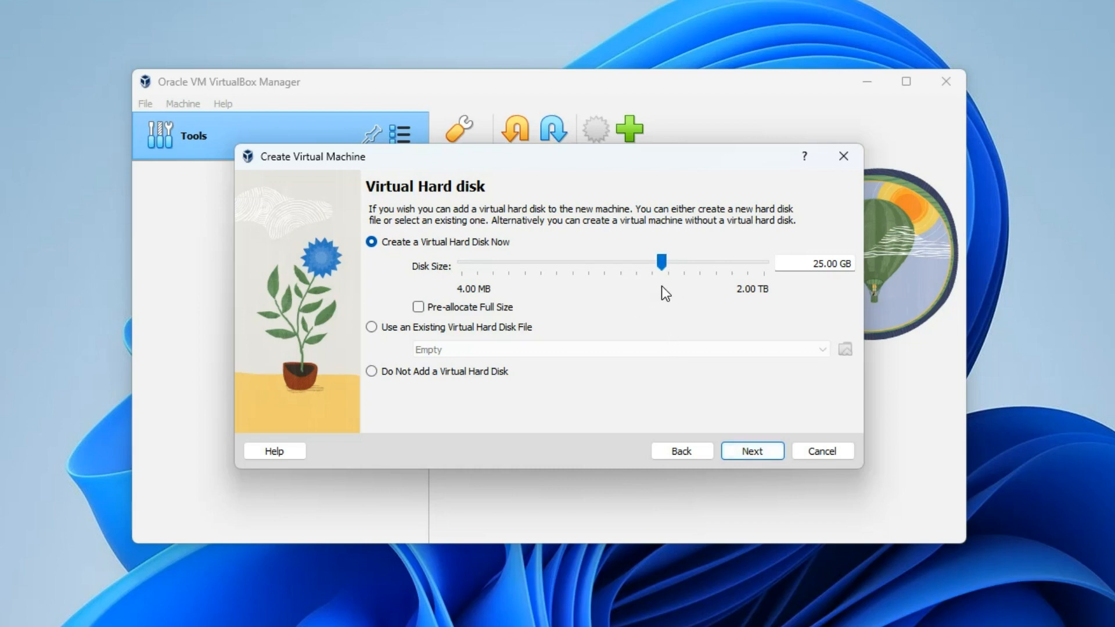
mouse_move(695, 303)
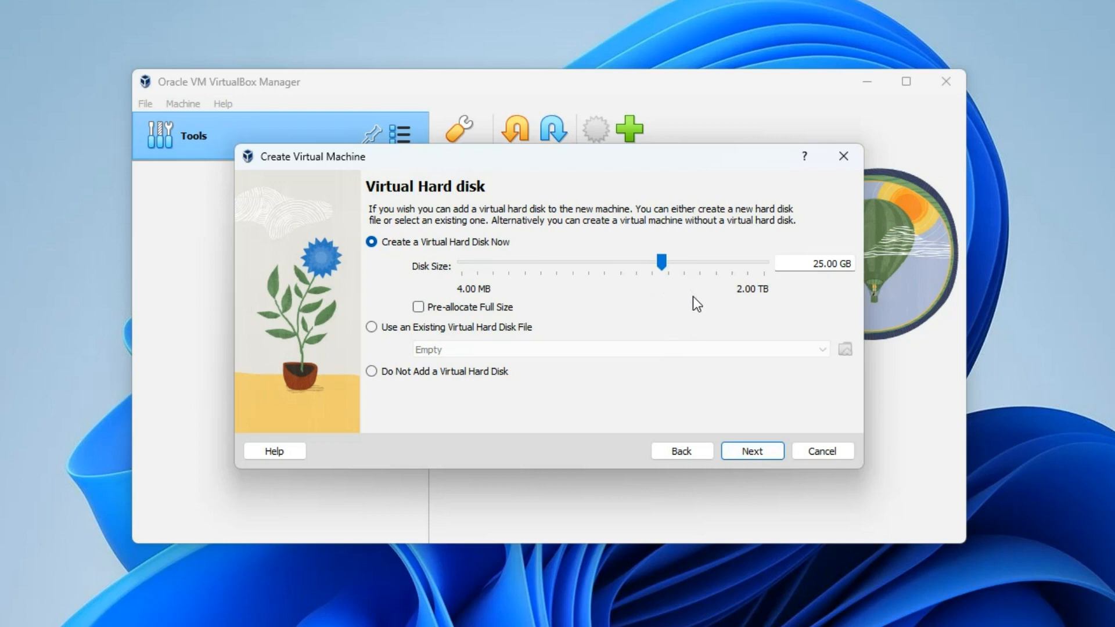
click(752, 450)
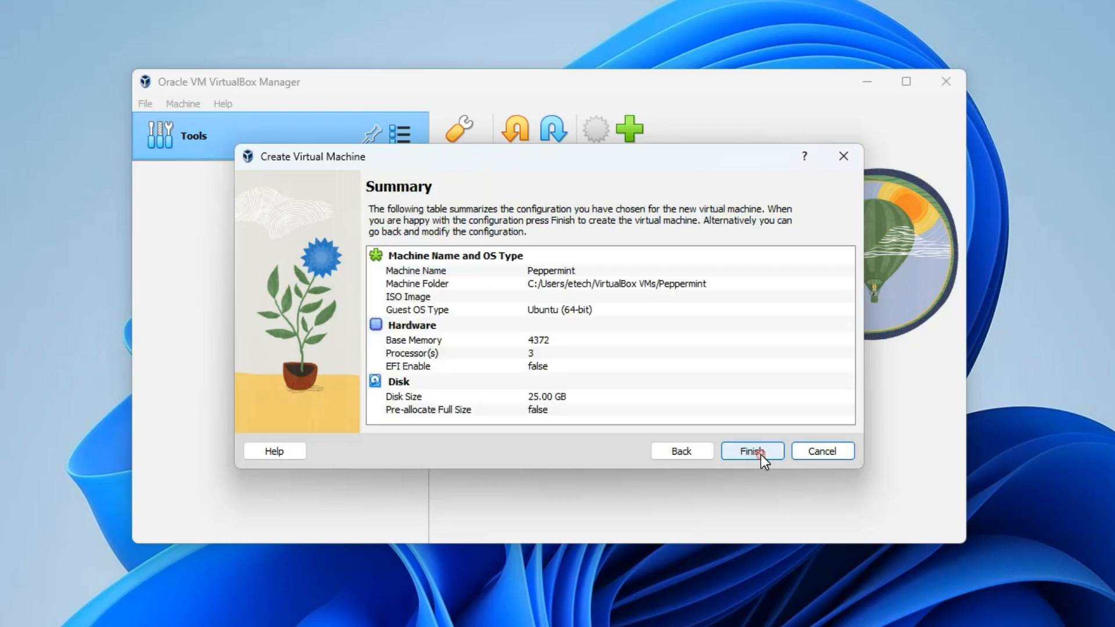
click(753, 451)
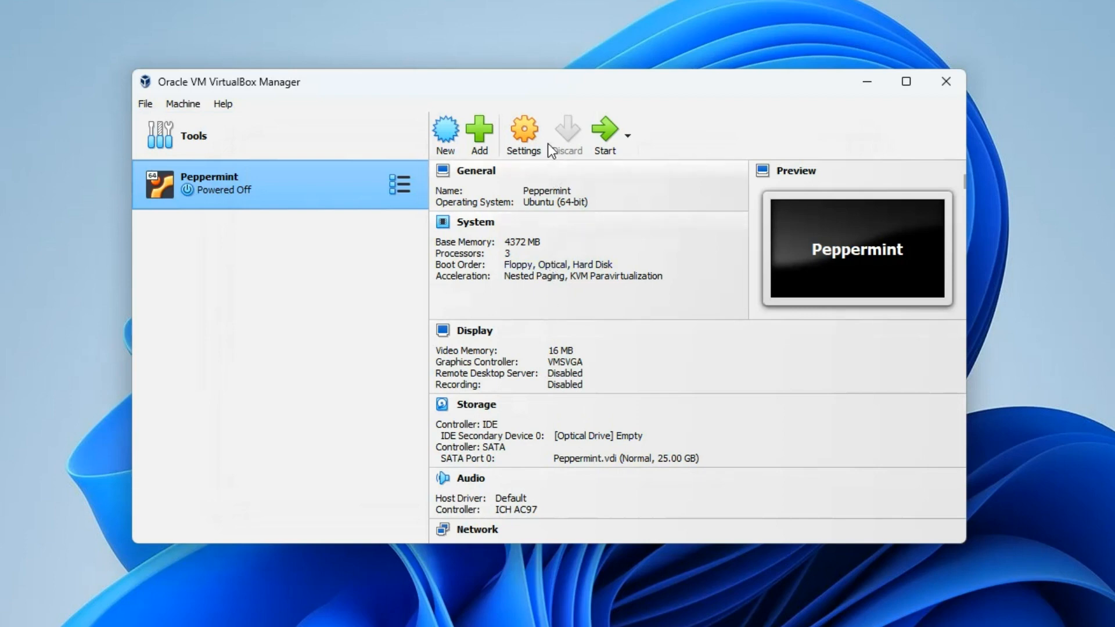
- Review the Peppermint machine's System motherboard and processor settings
click(523, 127)
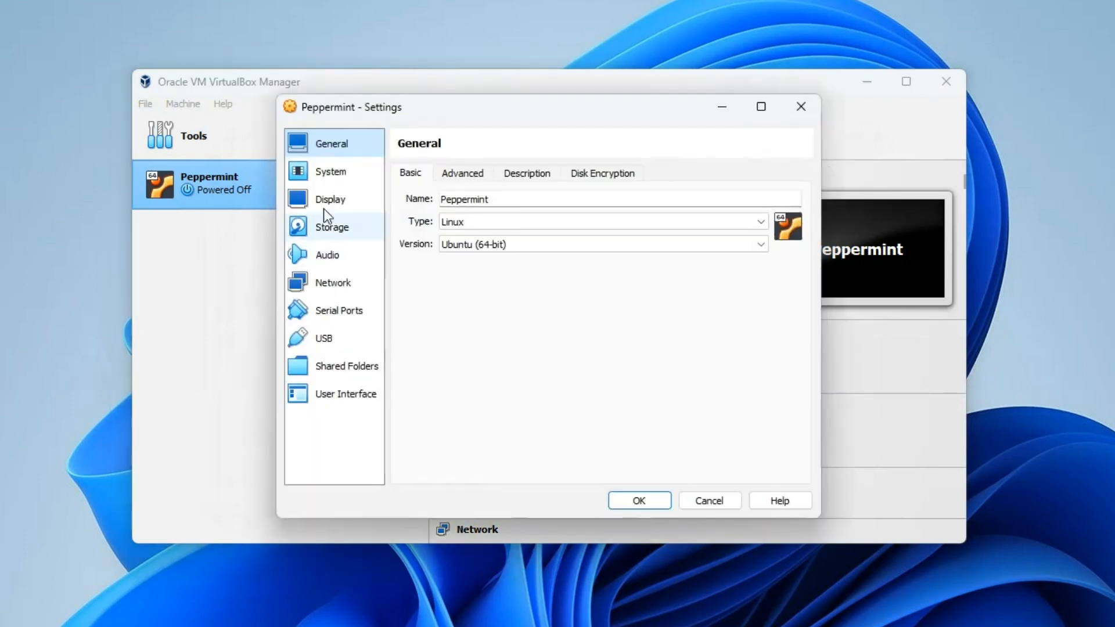
click(330, 172)
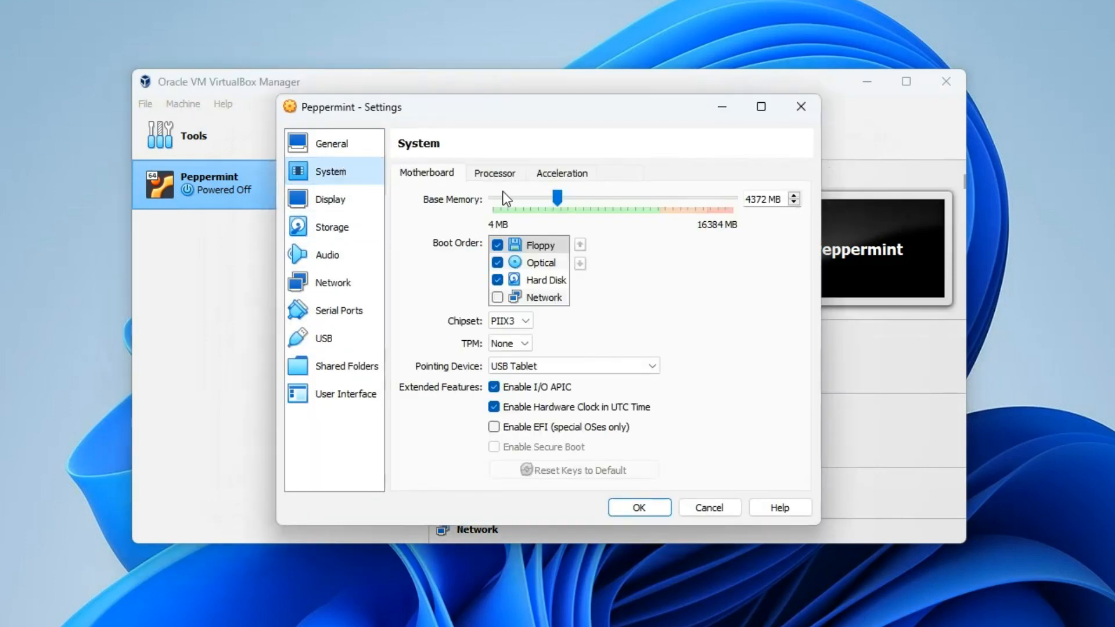
click(495, 173)
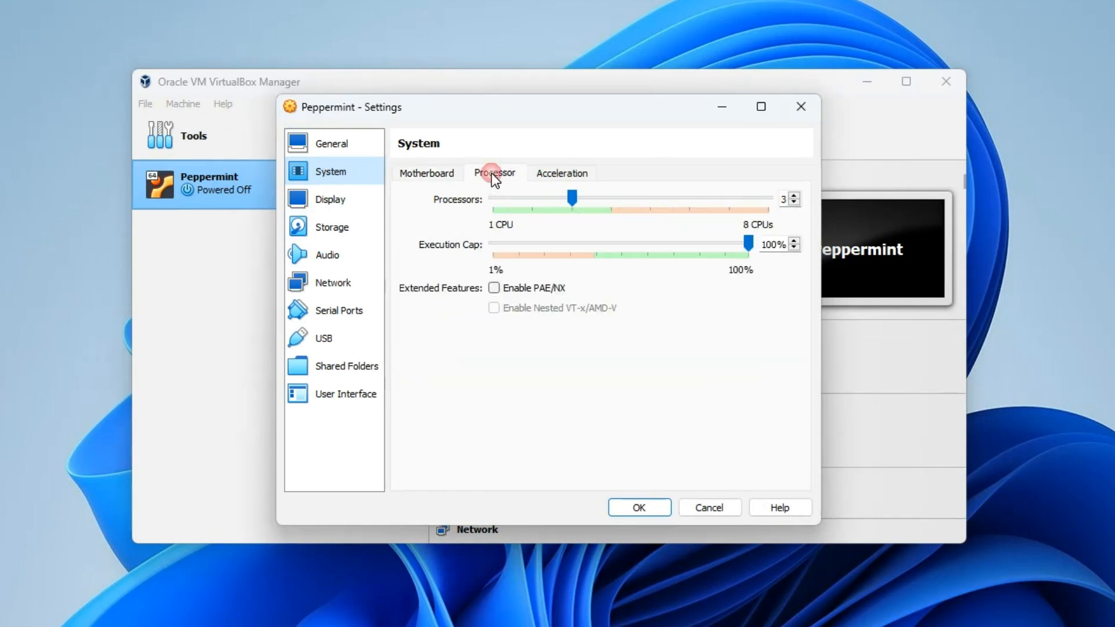
click(426, 173)
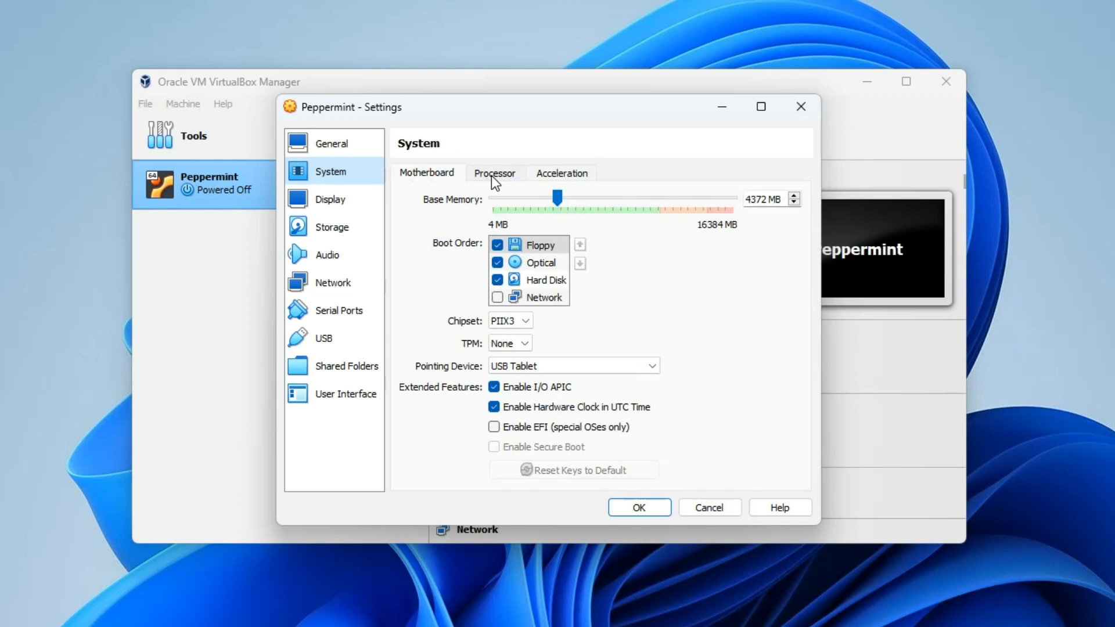
- Set the Display video memory to 128 MB and enable 3D acceleration
click(333, 199)
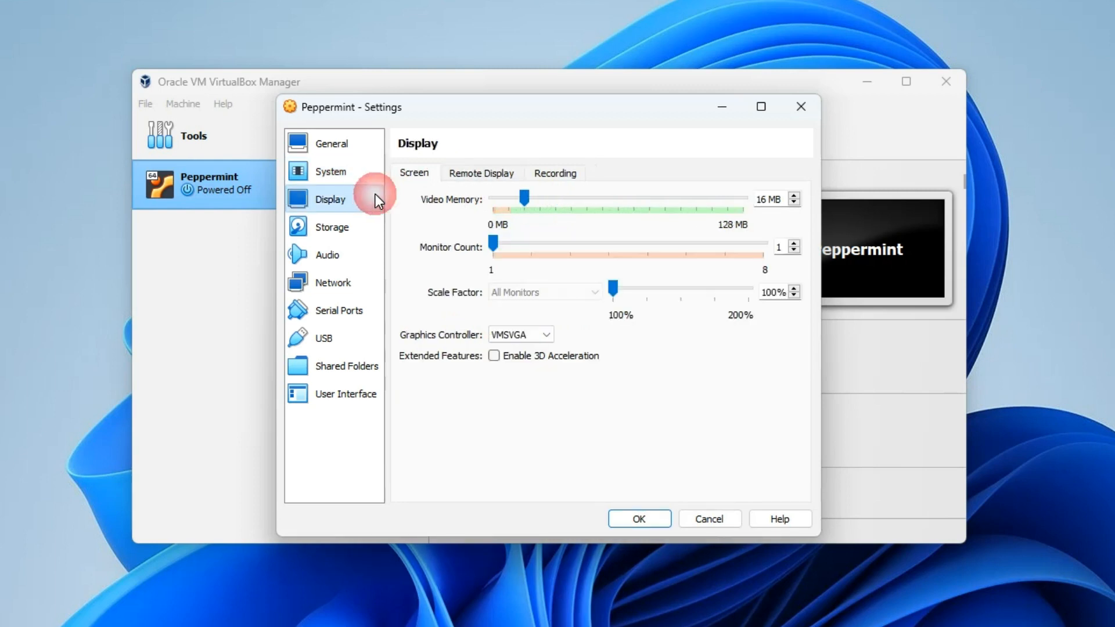
drag(525, 199, 744, 199)
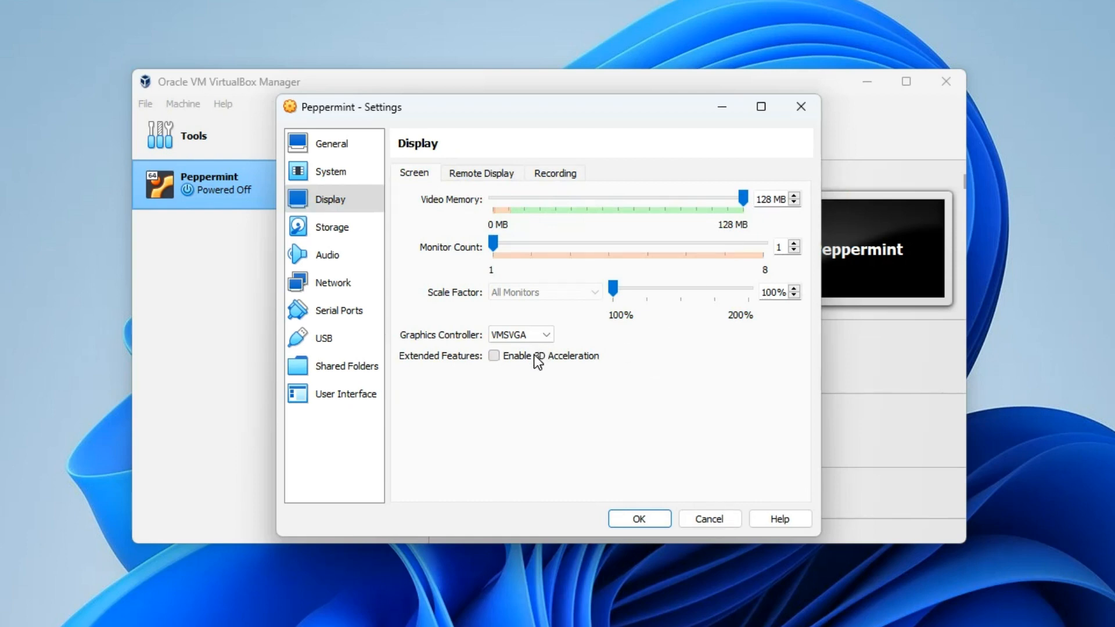
click(494, 357)
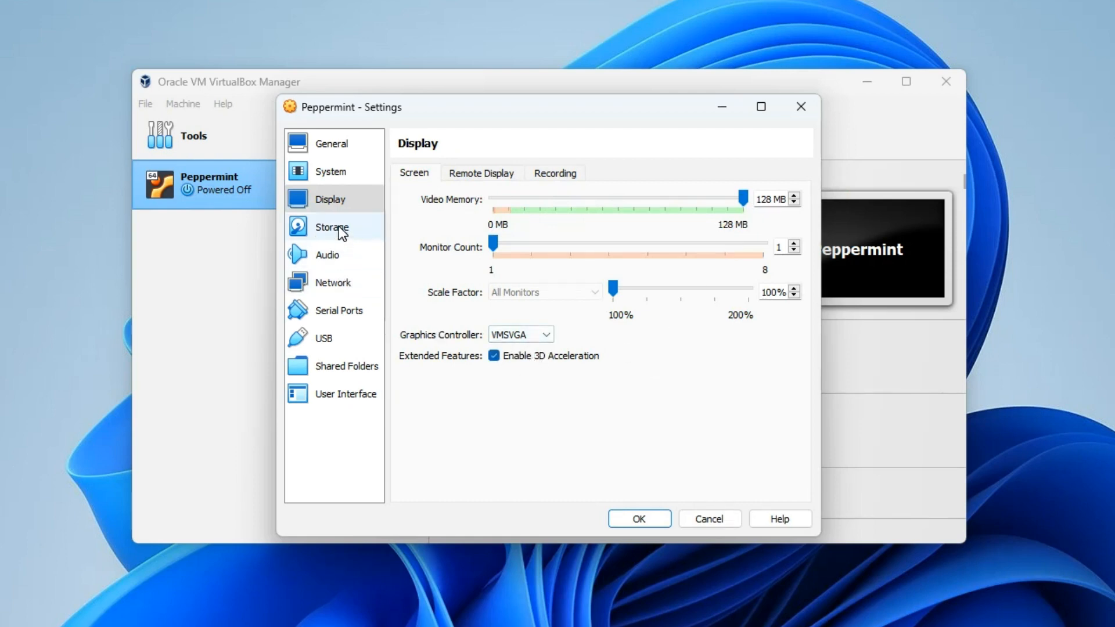
click(333, 228)
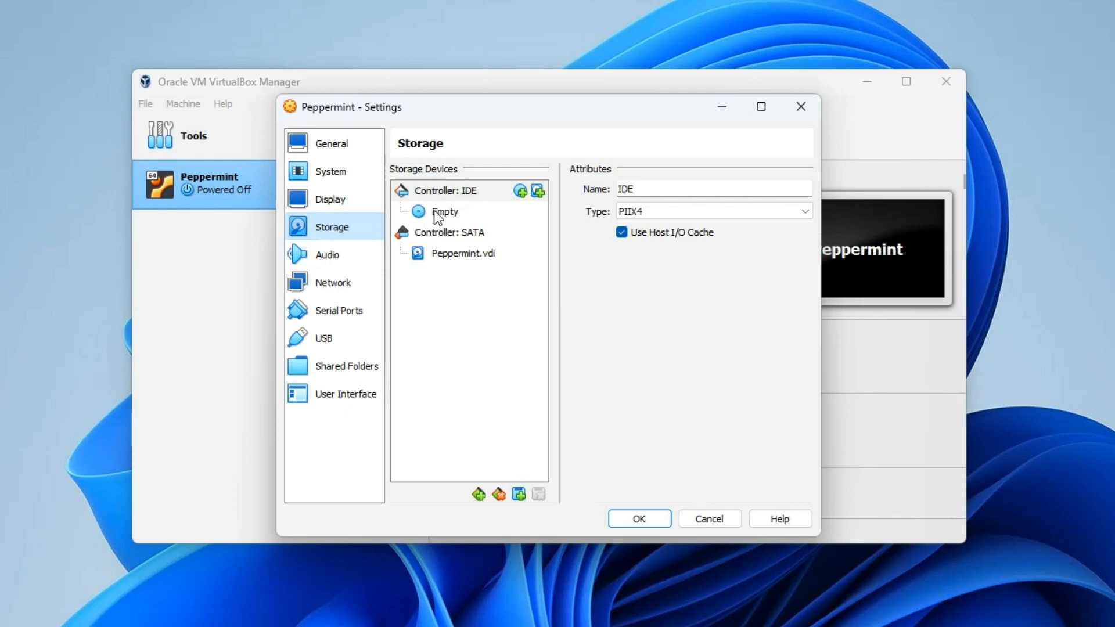
- Insert the PeppermintOS-Debian-64 ISO into the empty optical drive and save with OK
click(444, 212)
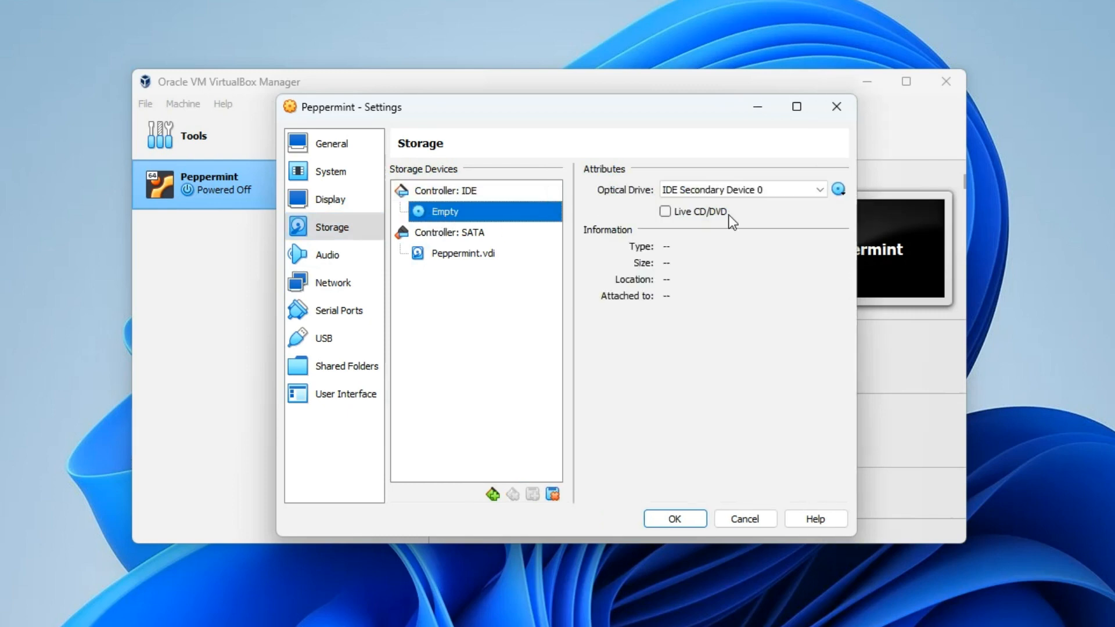
click(839, 190)
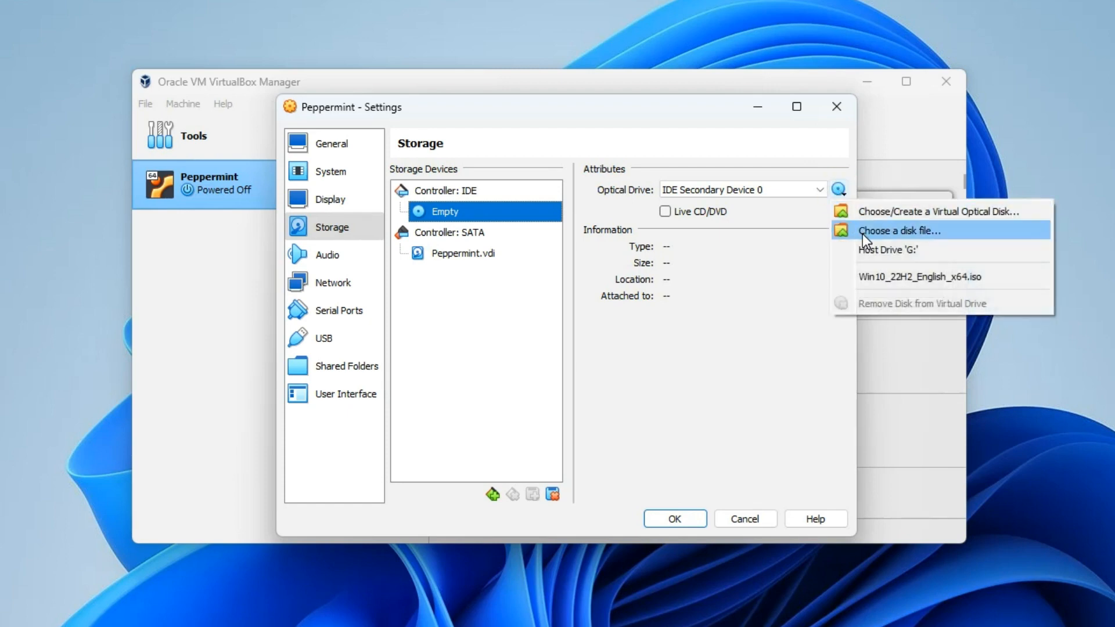
click(900, 230)
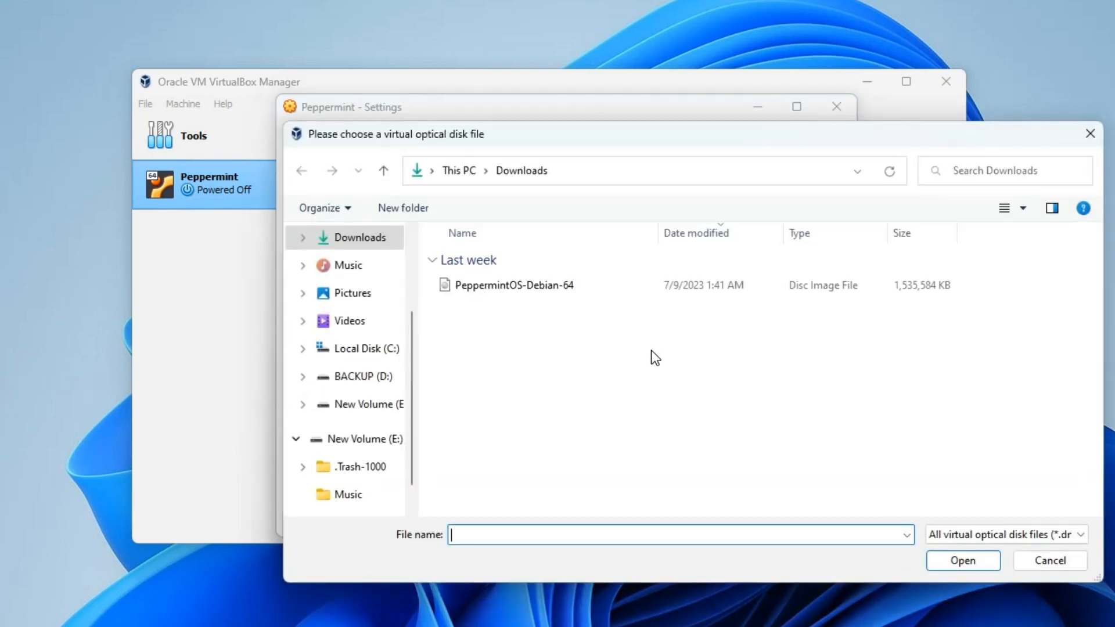
click(511, 284)
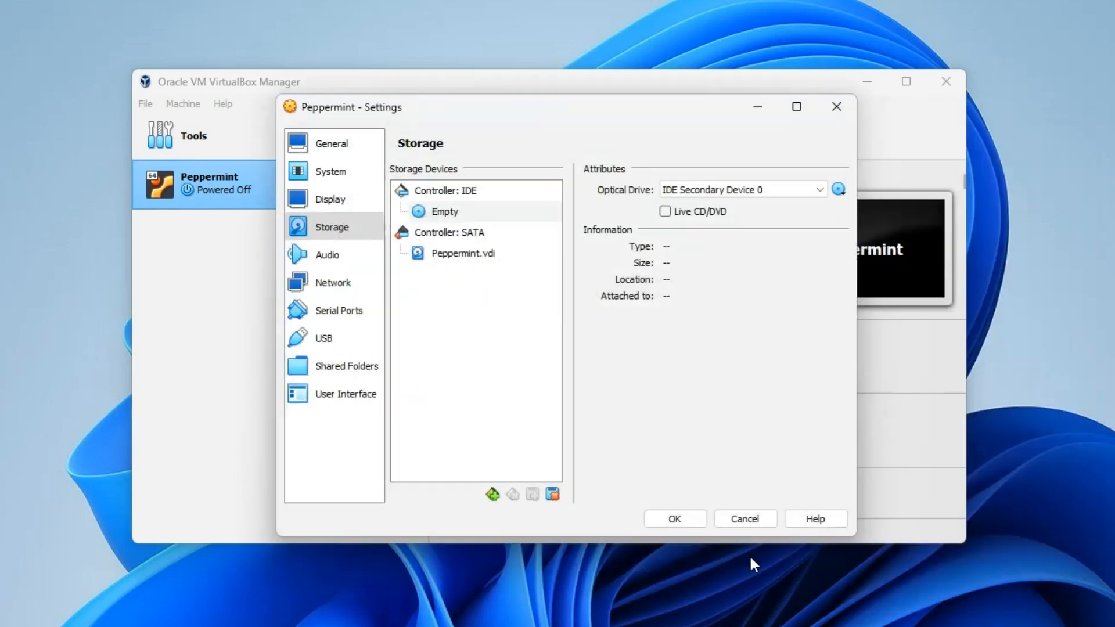
click(675, 518)
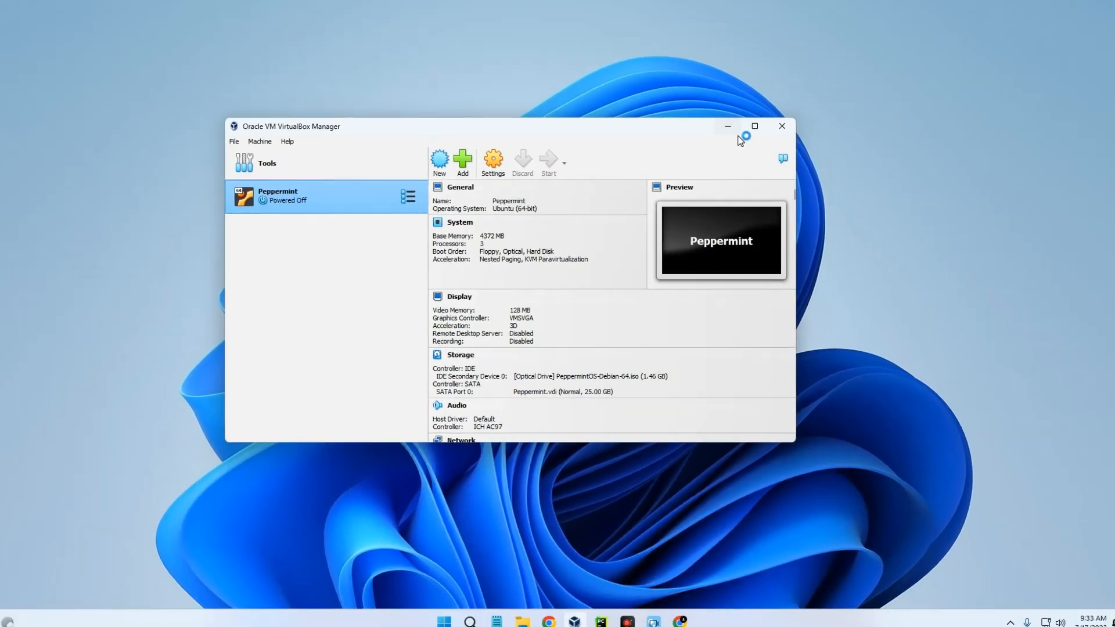
- Start the VM, boot PeppermintOS (amd64) live, close Welcome and launch Install Peppermint
click(548, 162)
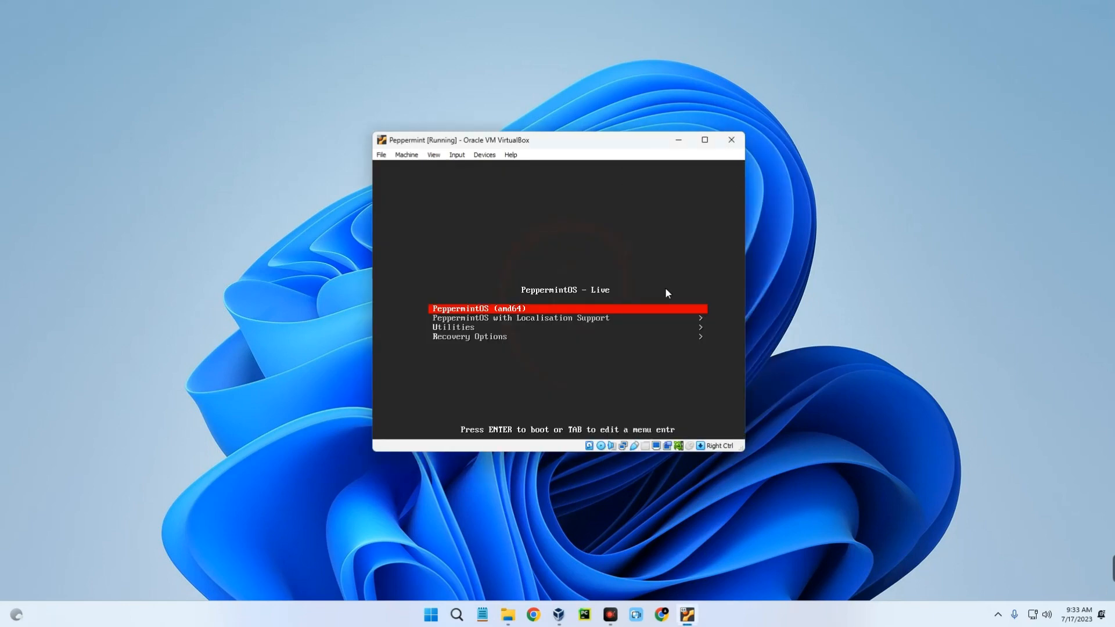
key(enter)
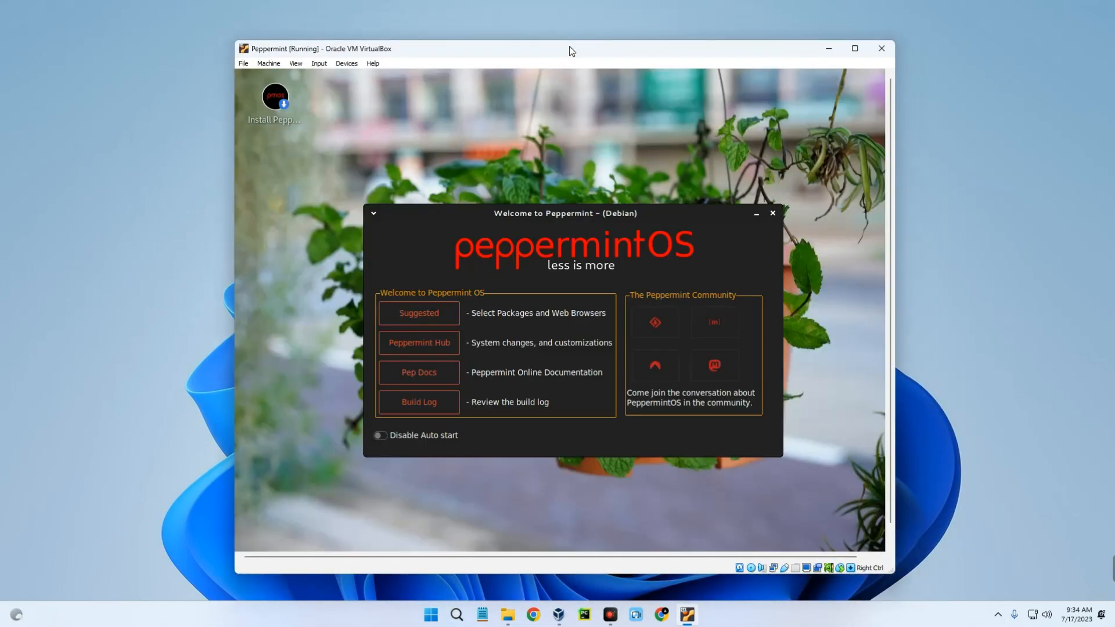
mouse_move(613, 123)
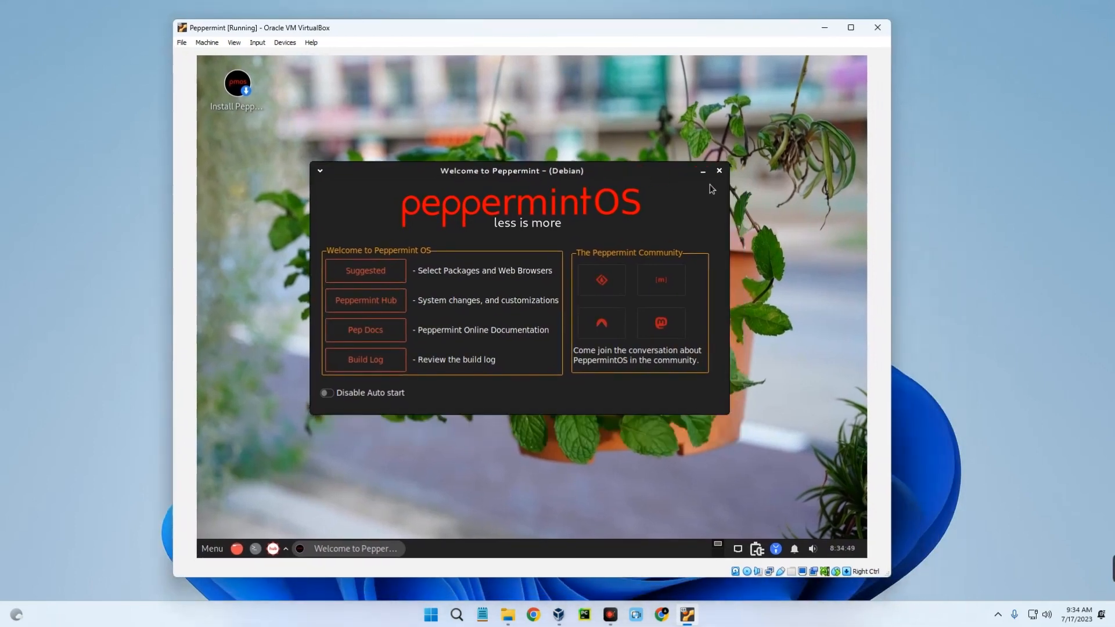
click(719, 171)
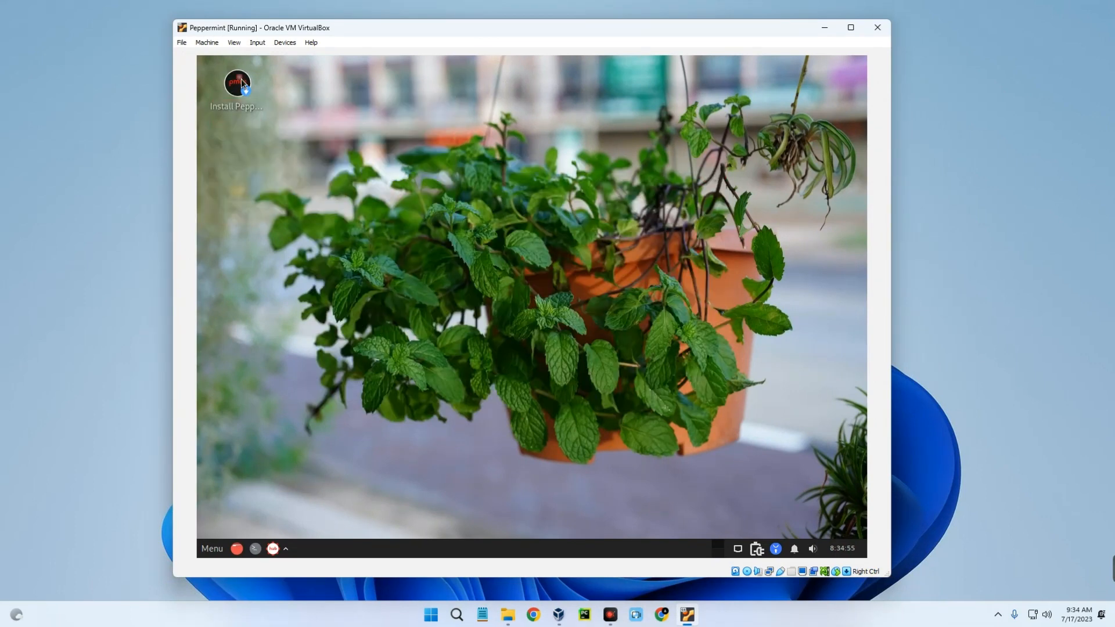
double_click(237, 82)
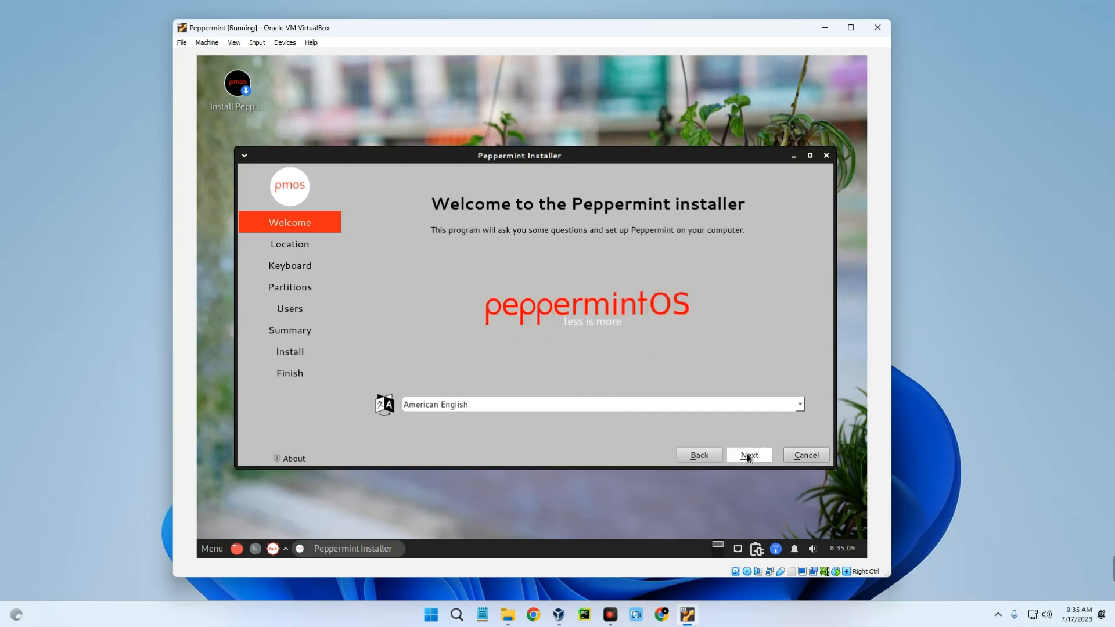
- Accept American English, Lagos, English (Nigeria) keyboard and whole-disk erase, enter user 'Every', reach the summary
click(749, 455)
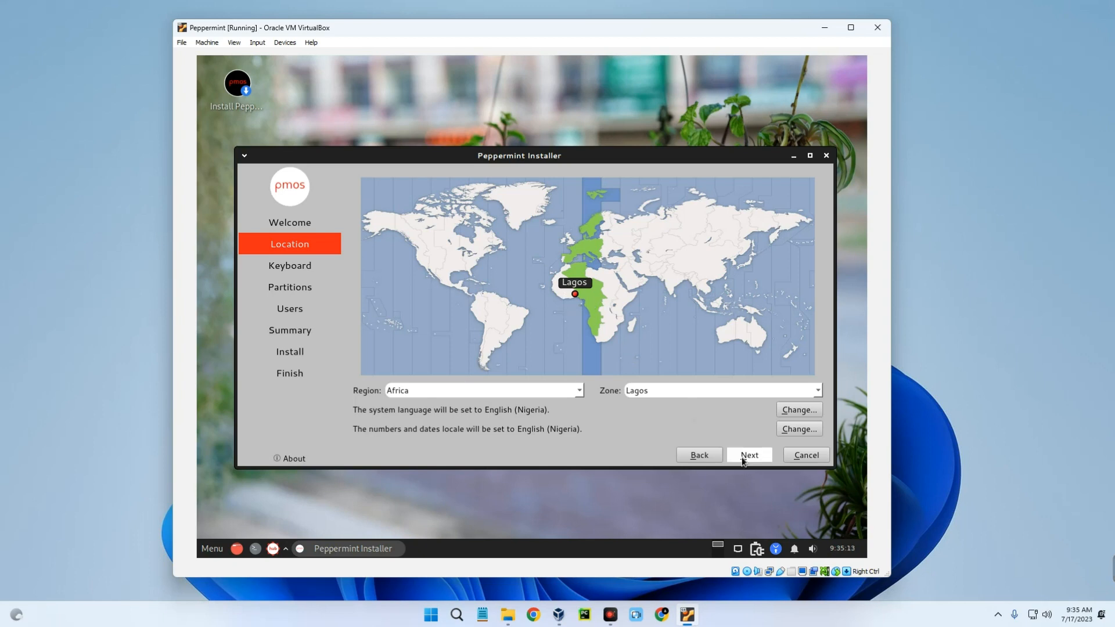
click(749, 455)
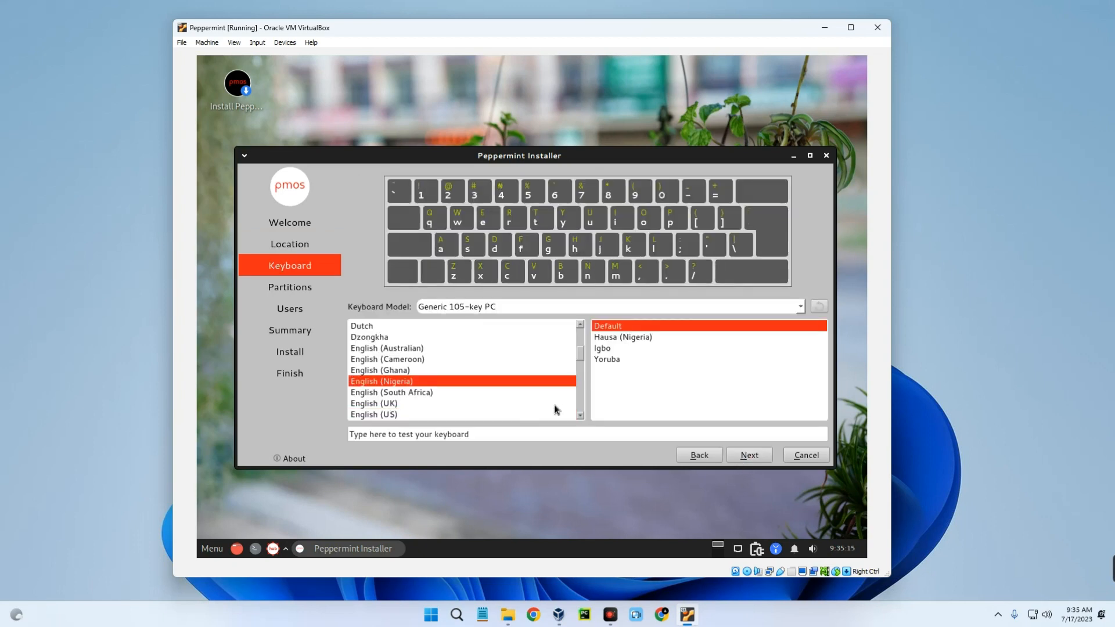
click(749, 455)
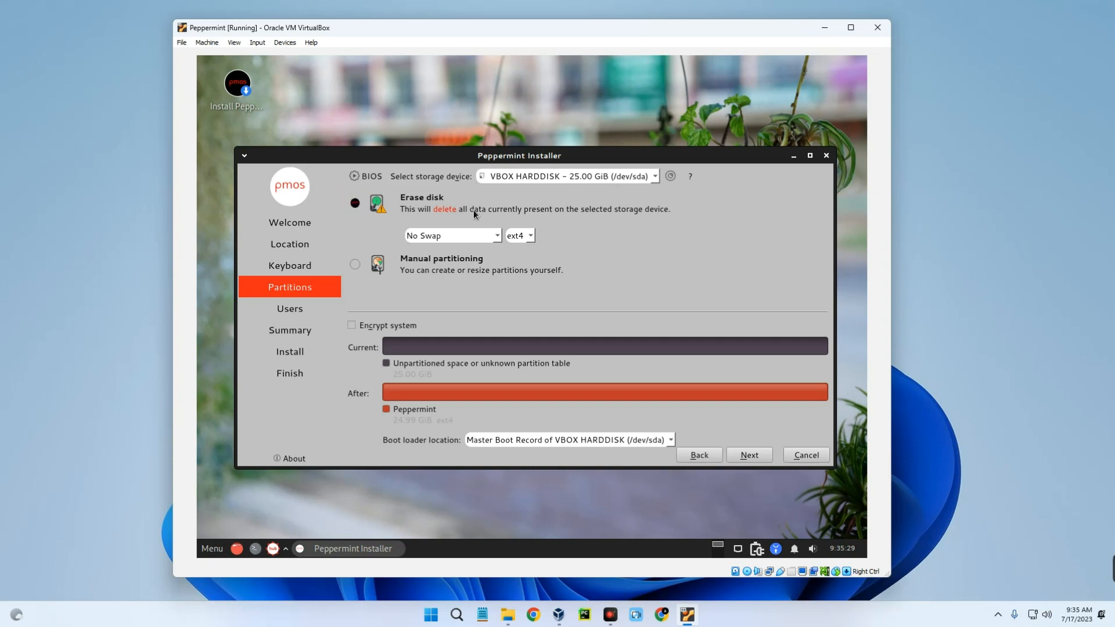
mouse_move(490, 220)
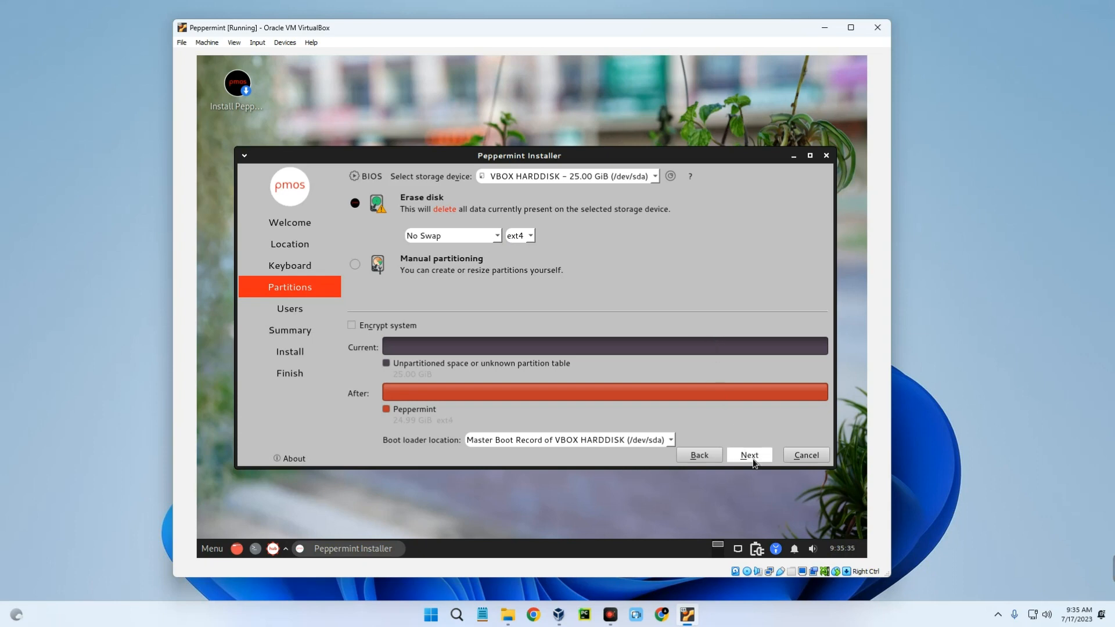
click(749, 455)
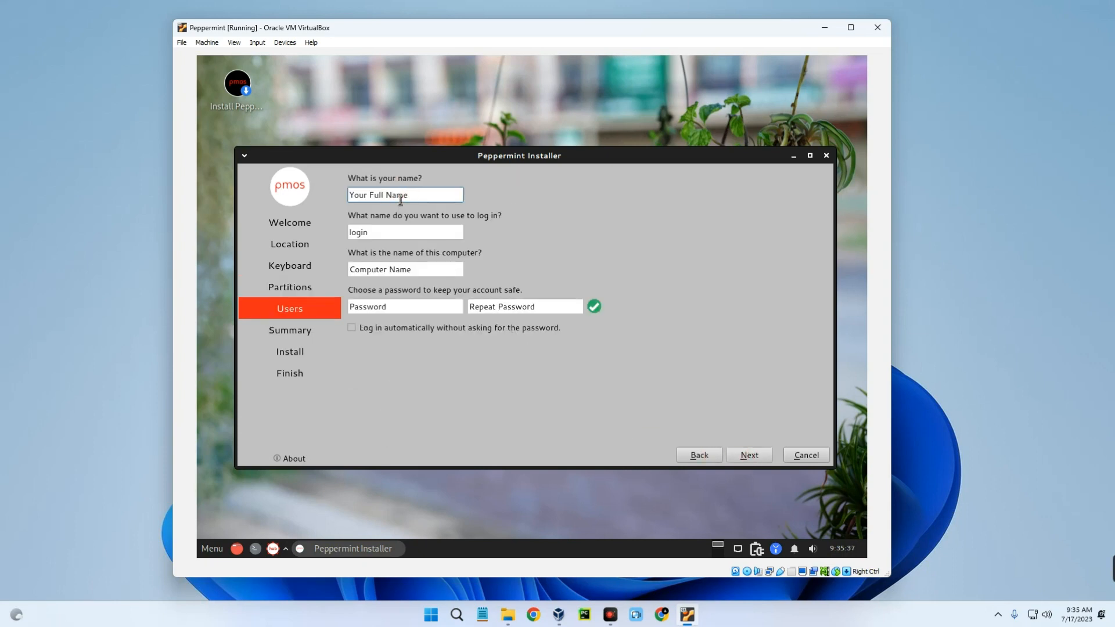
text(Everything Tech)
click(405, 232)
text(teema)
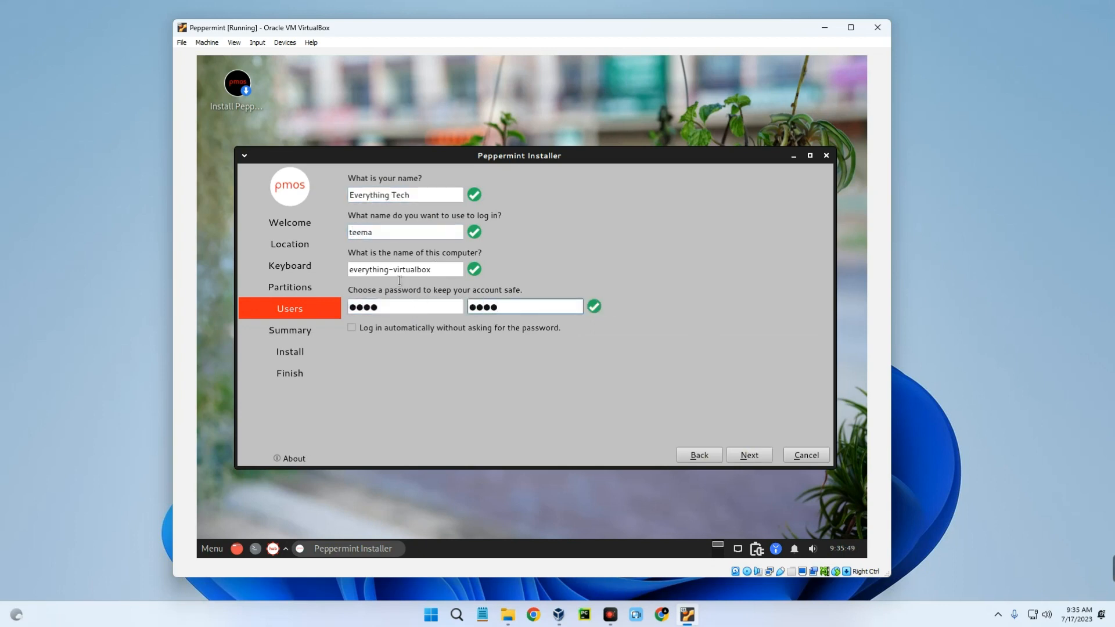
click(750, 455)
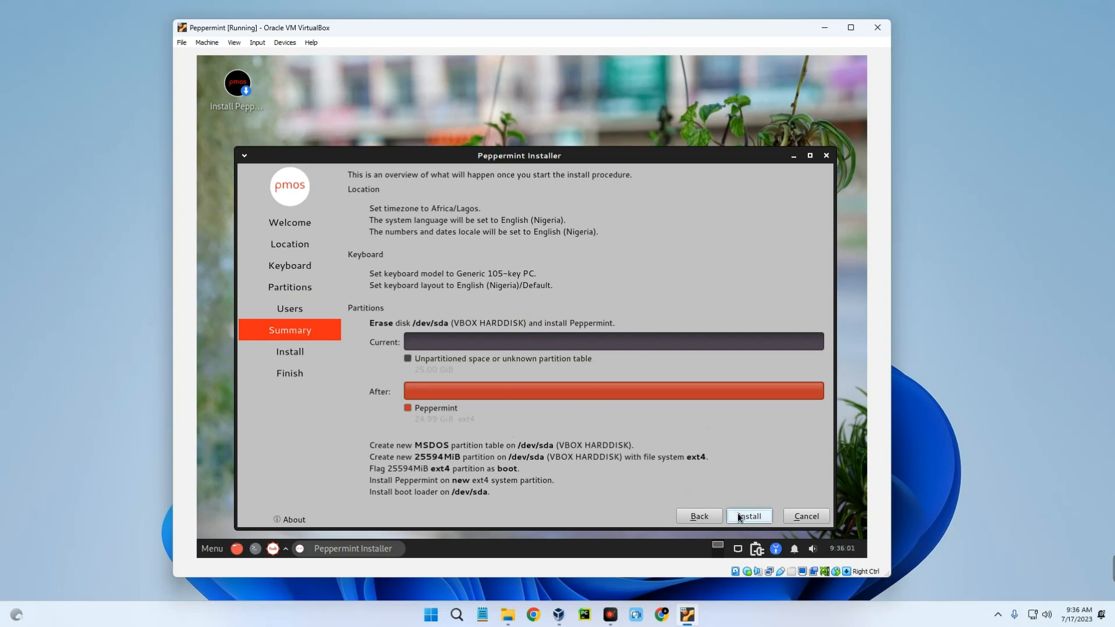
- Install Peppermint, force-unmount the installation ISO via Devices, and close the installer with Done
click(750, 516)
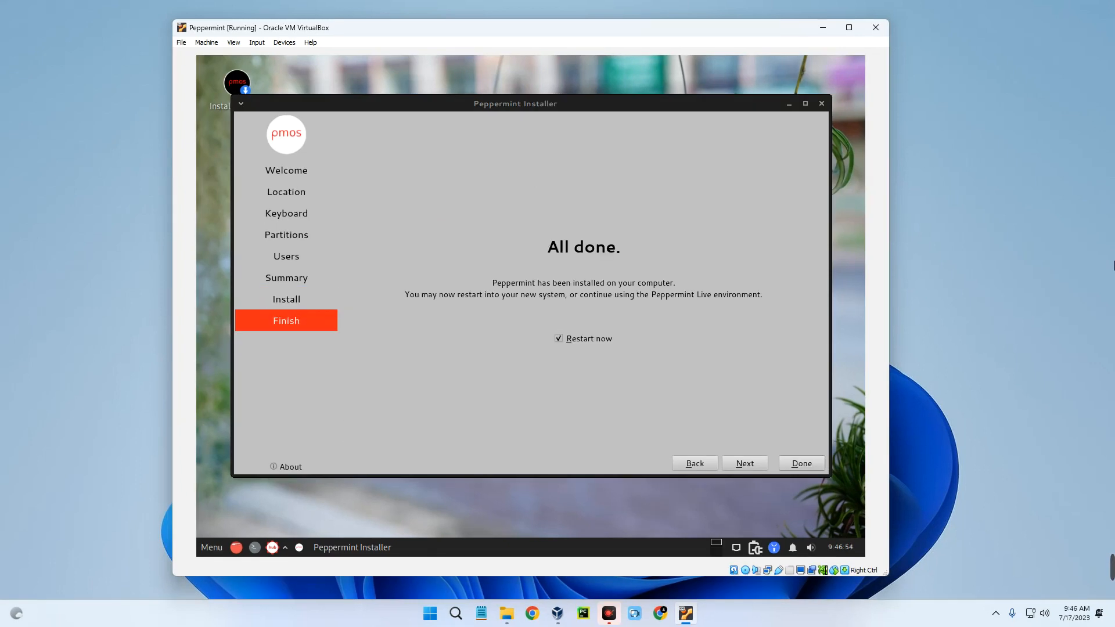
mouse_move(532, 246)
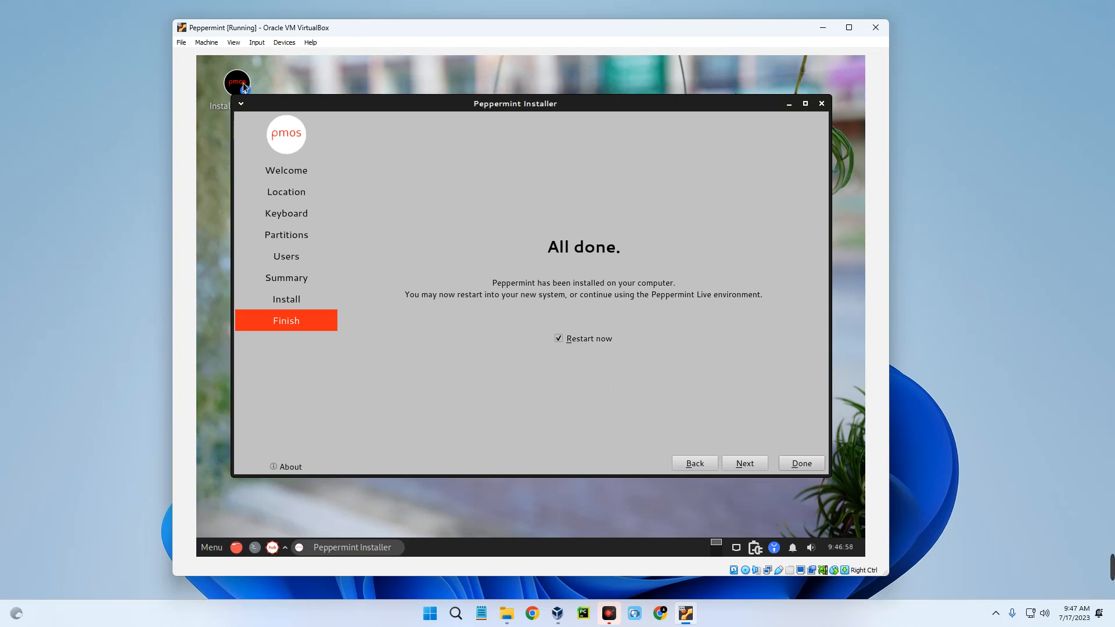
click(283, 41)
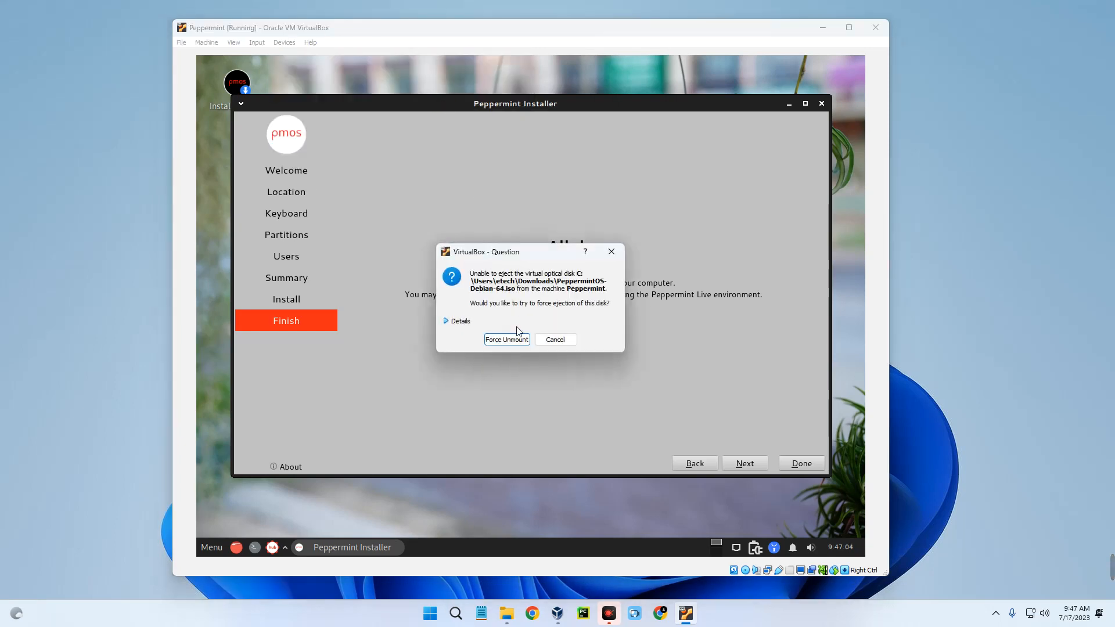
click(506, 339)
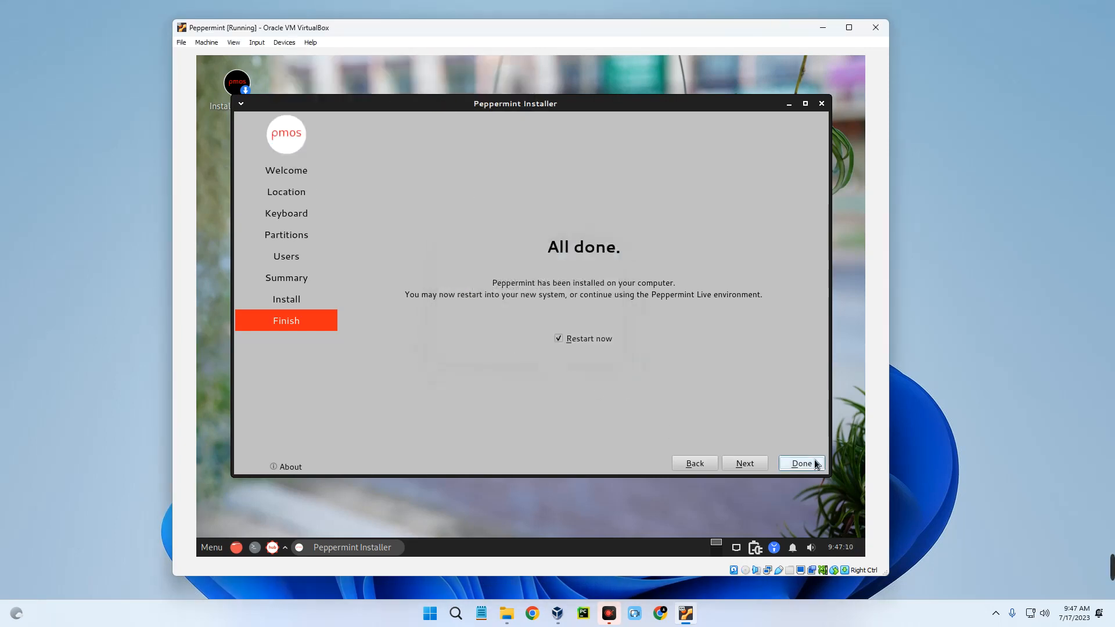
click(801, 463)
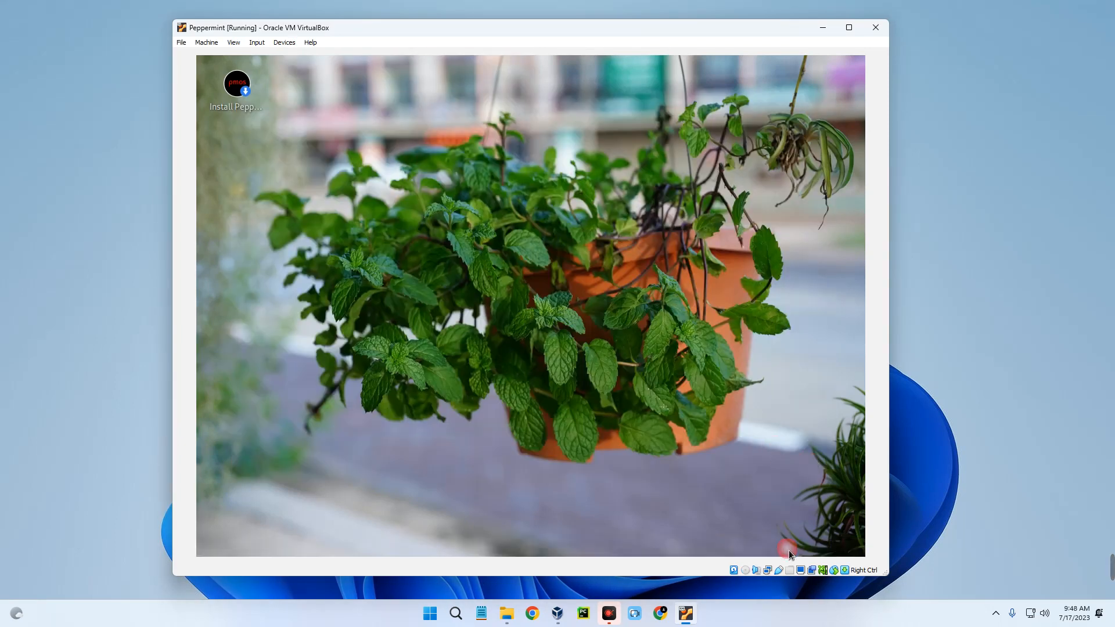
- Dismiss the VirtualBox close-machine prompt without closing the running Peppermint VM
click(875, 28)
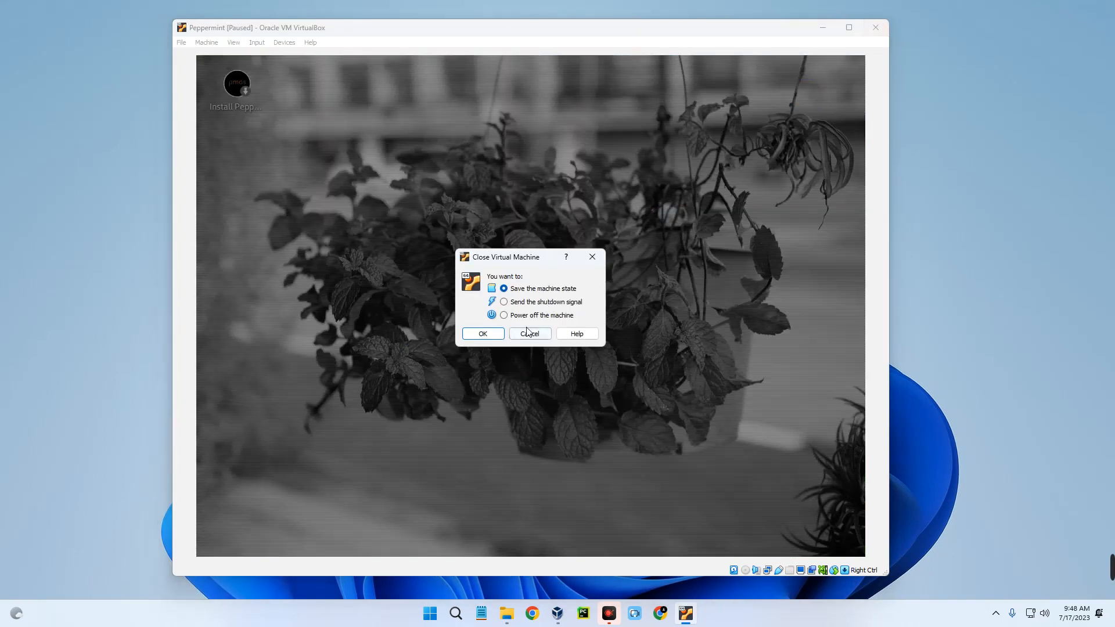
click(484, 333)
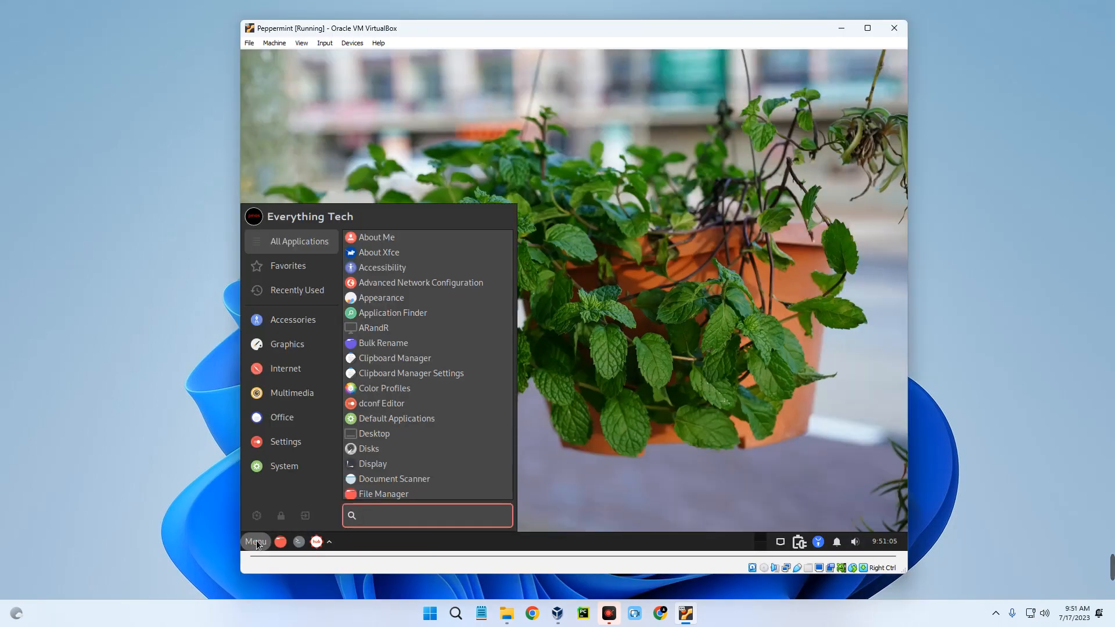
- Search the Menu for 'display' and bring up the Display settings window
text(display)
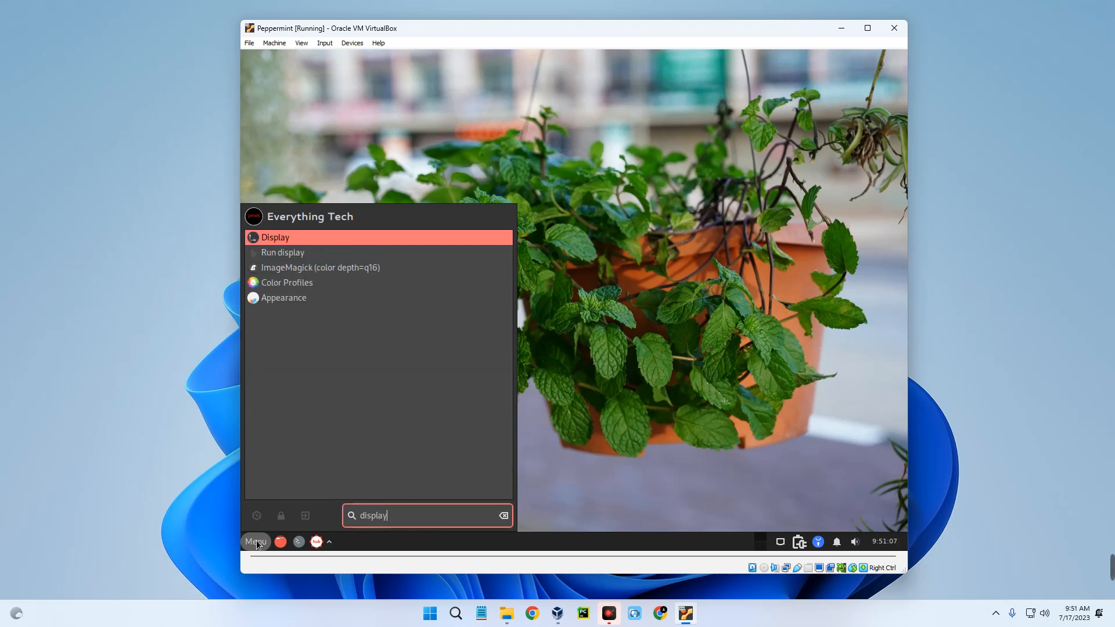
mouse_move(332, 243)
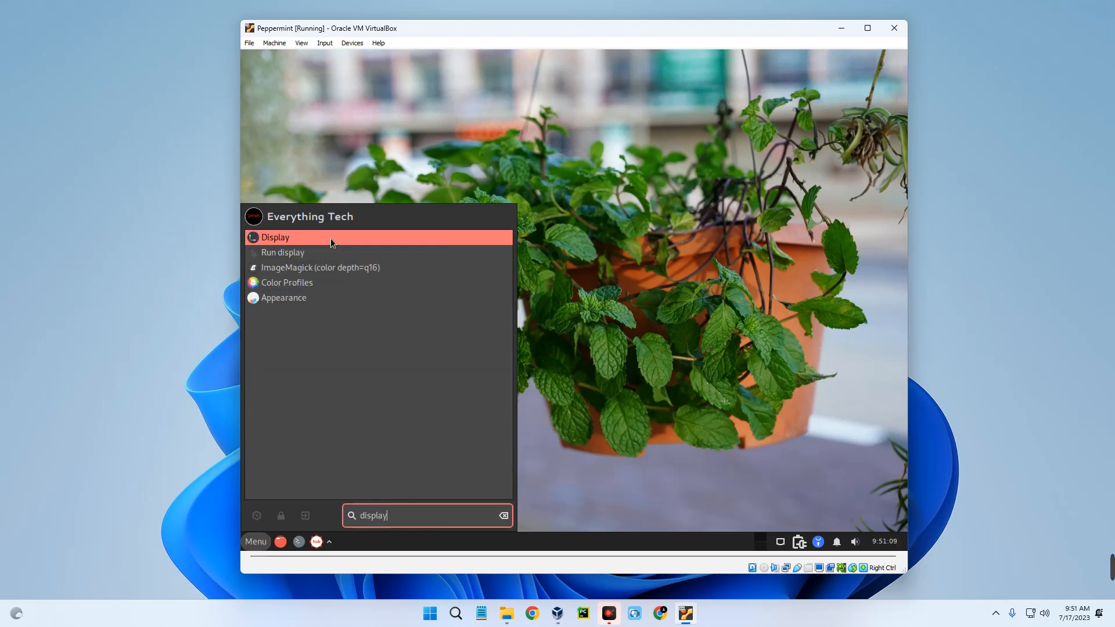
click(275, 237)
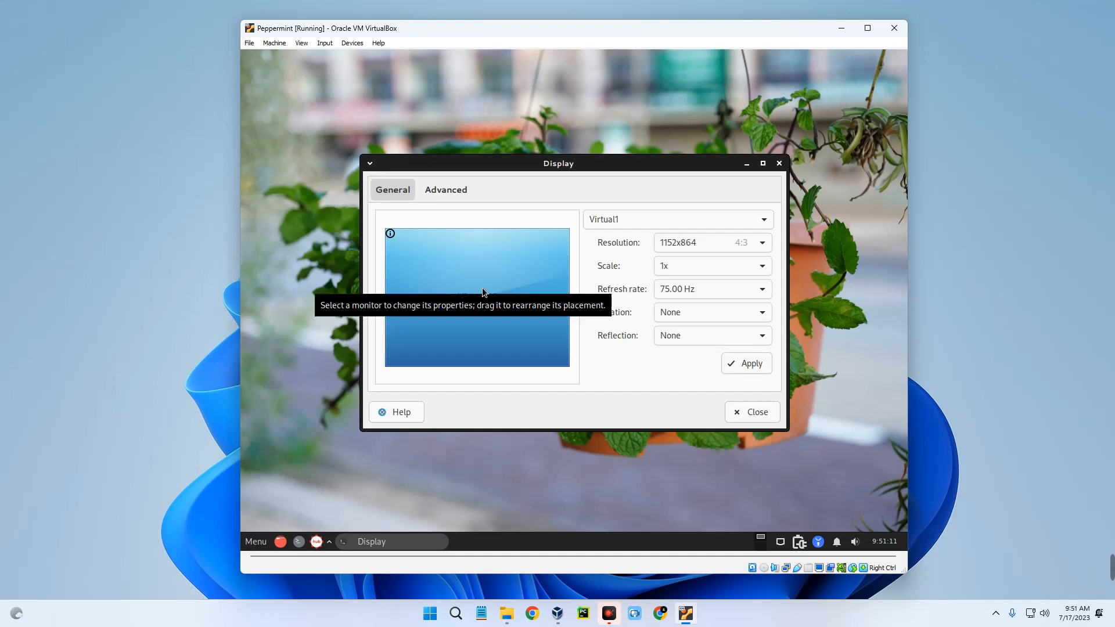